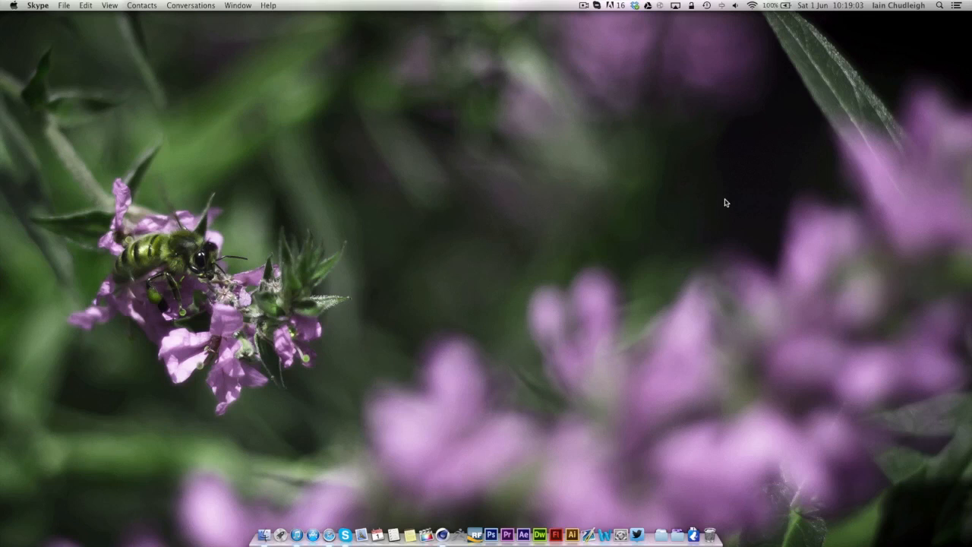
pyautogui.moveTo(508, 483)
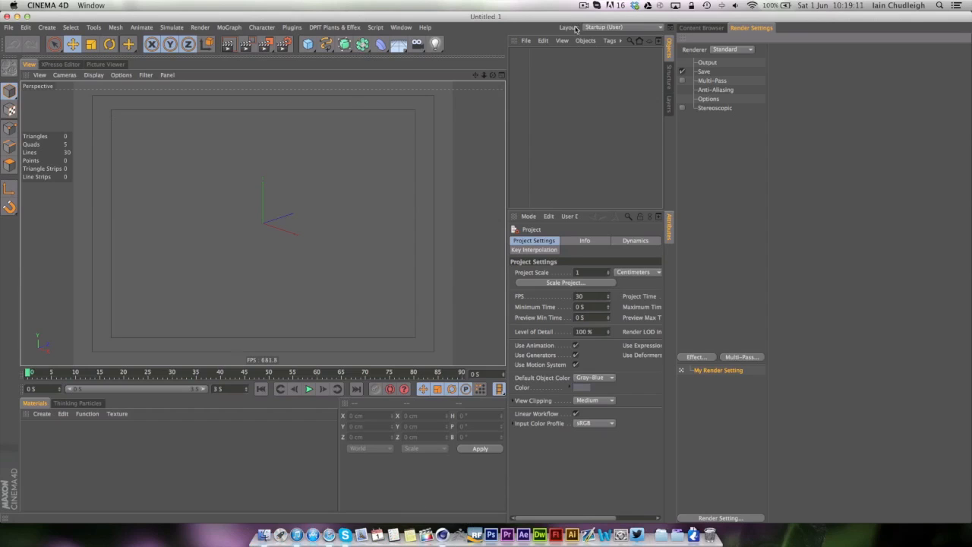
pyautogui.moveTo(642, 100)
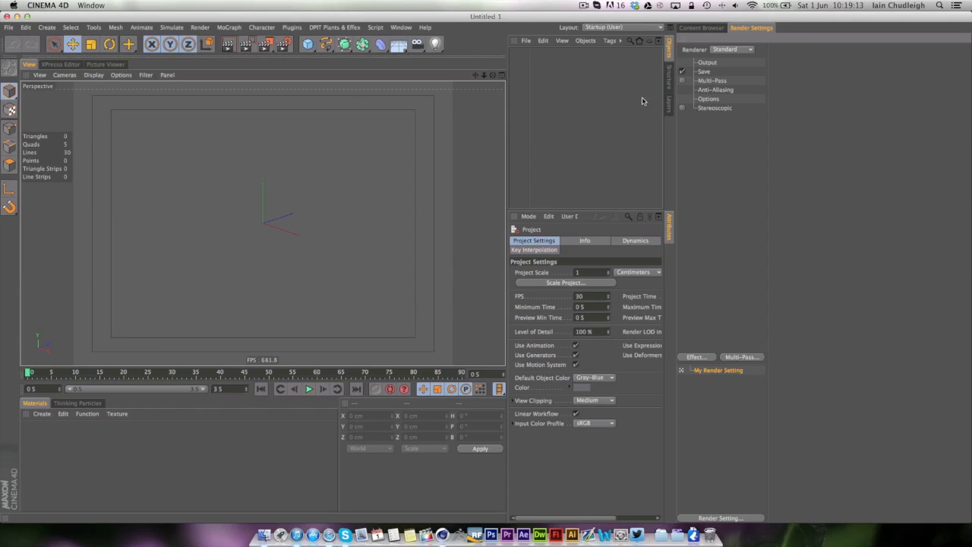
pyautogui.moveTo(621, 224)
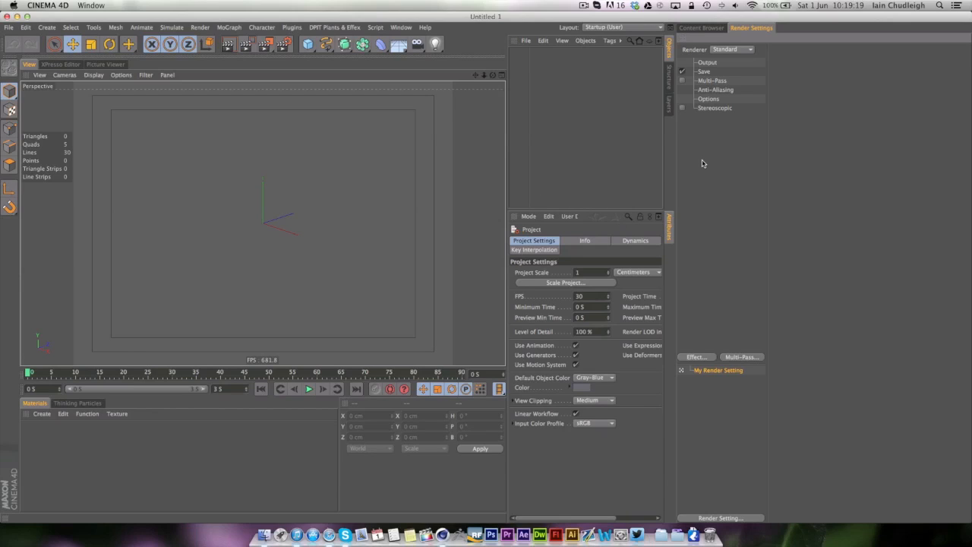
pyautogui.moveTo(665, 170)
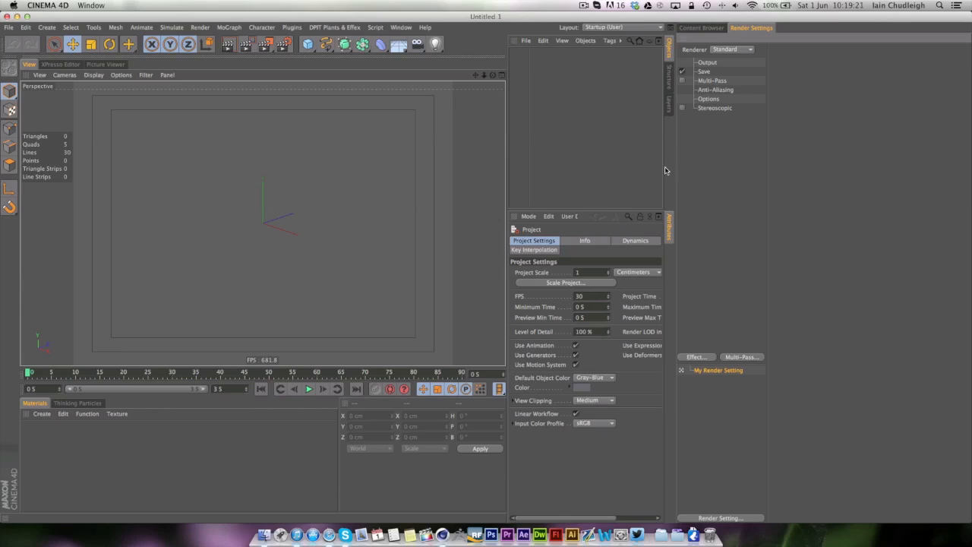
pyautogui.moveTo(650, 177)
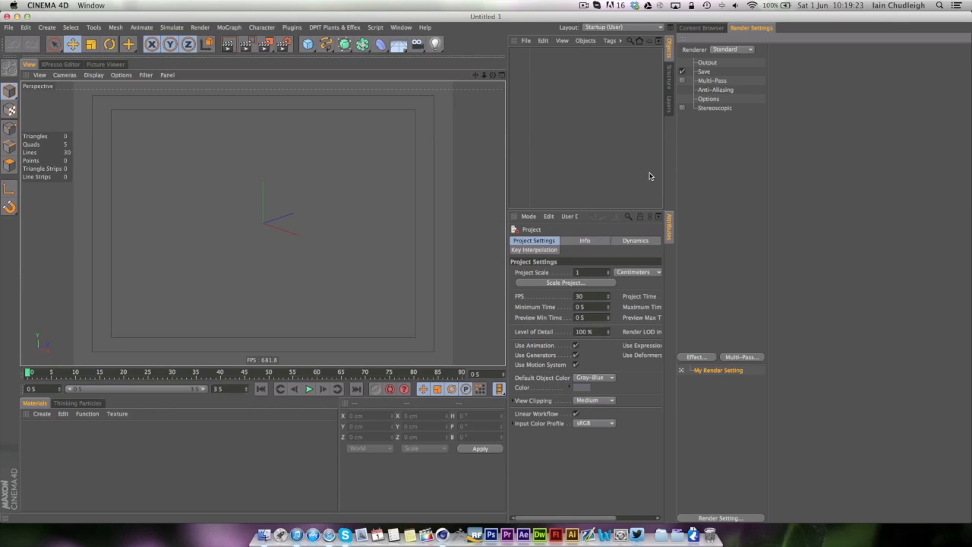
pyautogui.moveTo(660, 195)
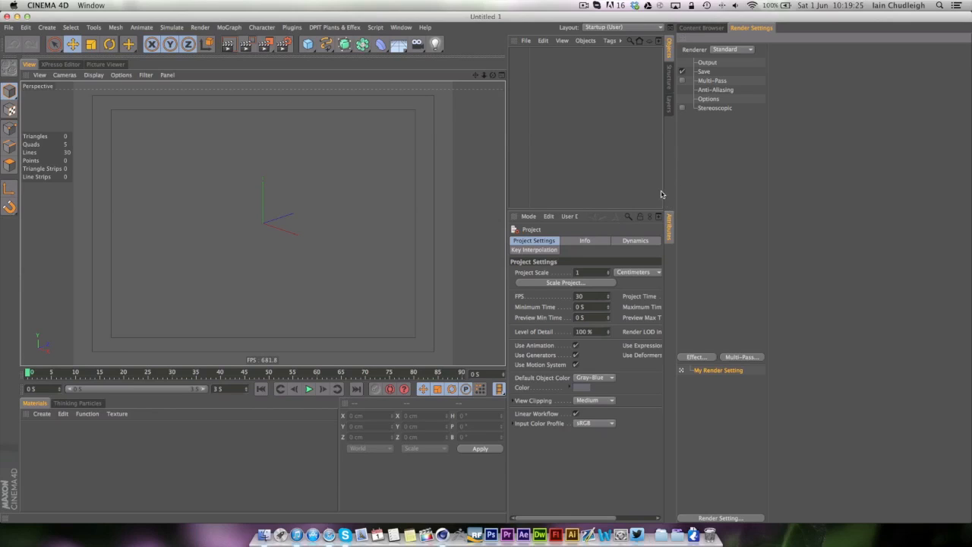
# Switch to the default Startup layout, then back to the Startup (User) layout with its Content Browser
pyautogui.click(622, 27)
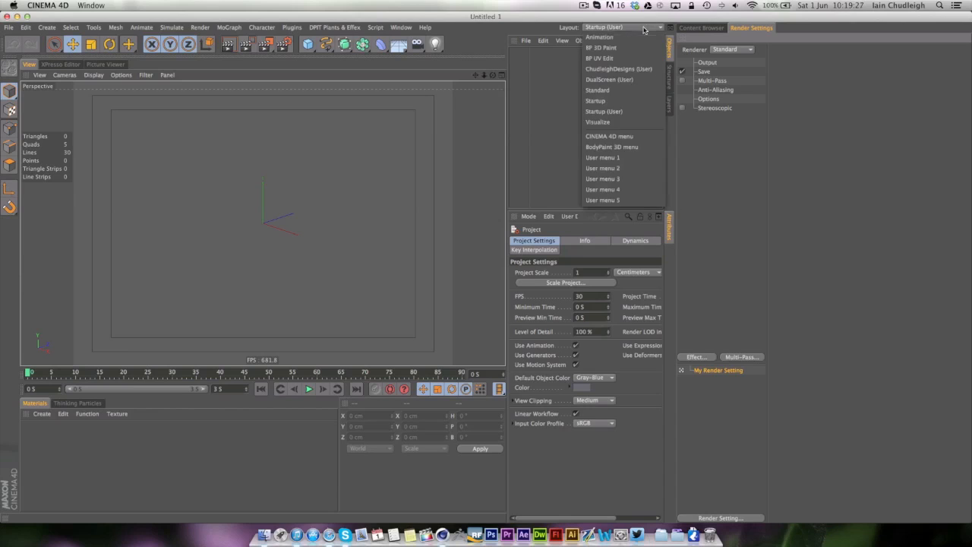
pyautogui.moveTo(595, 100)
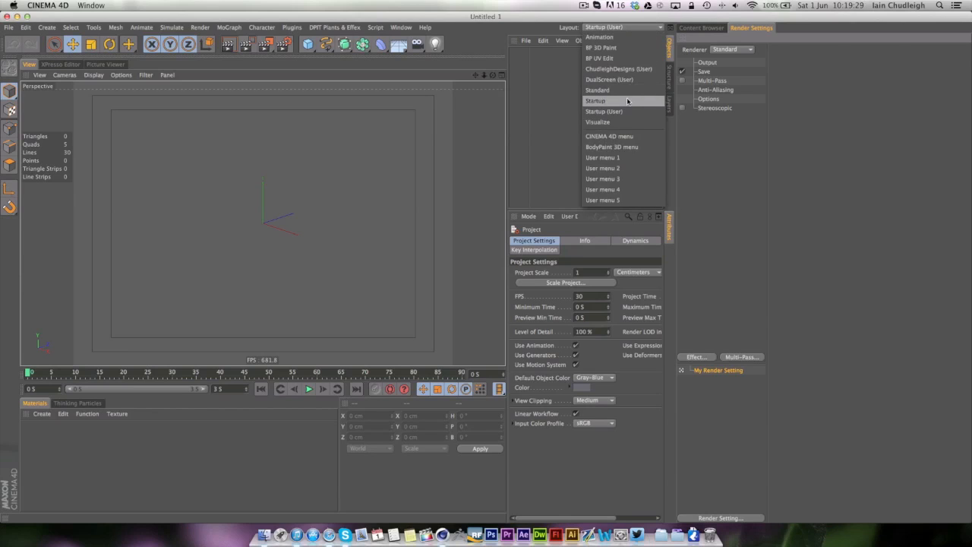
pyautogui.click(595, 100)
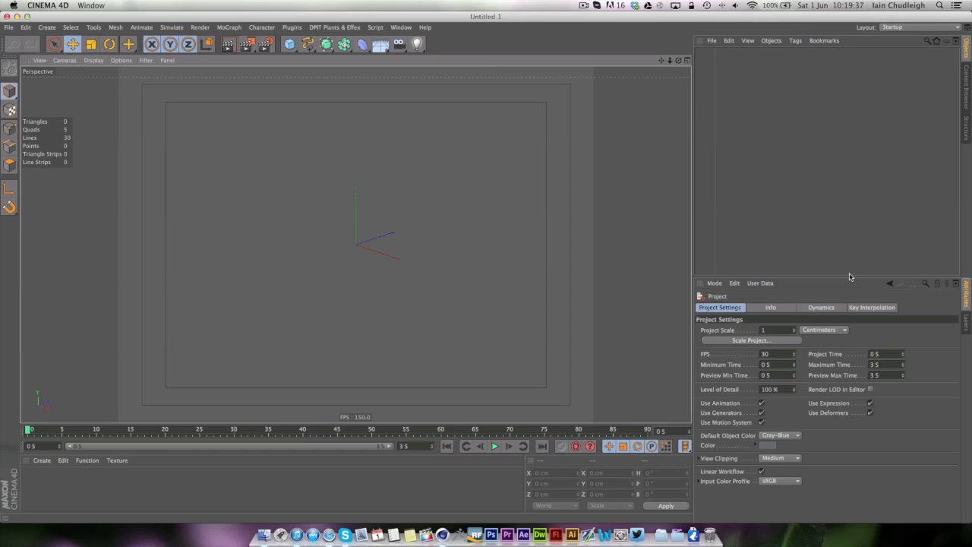
pyautogui.click(919, 28)
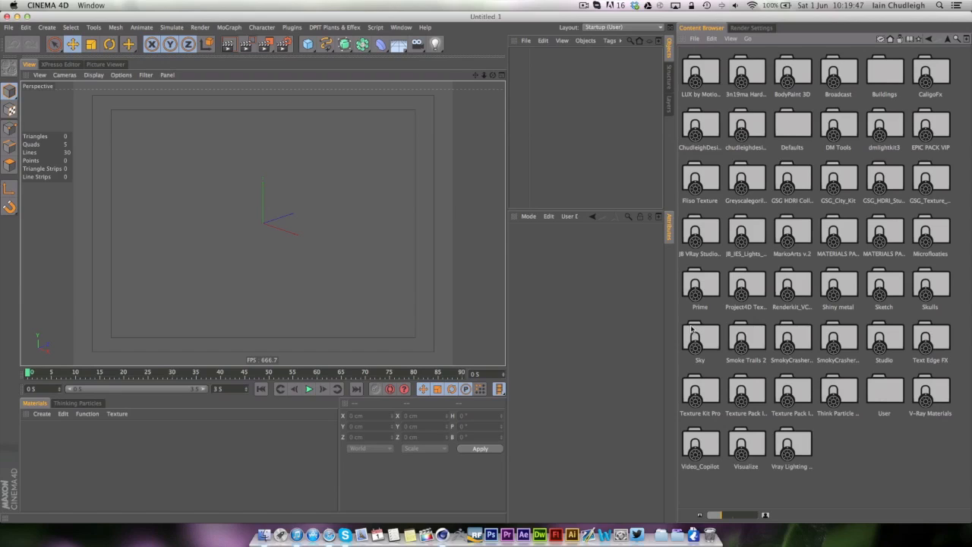
pyautogui.moveTo(814, 337)
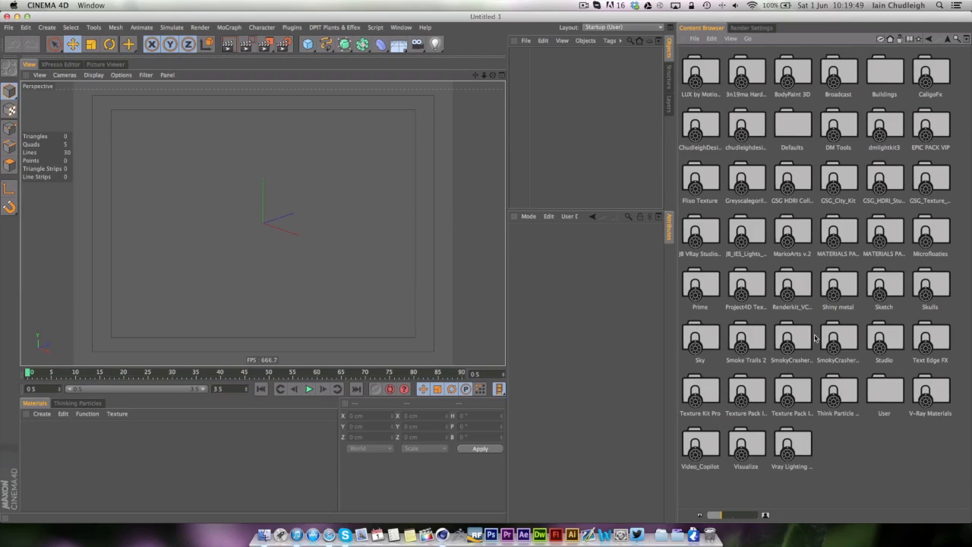
pyautogui.moveTo(793, 117)
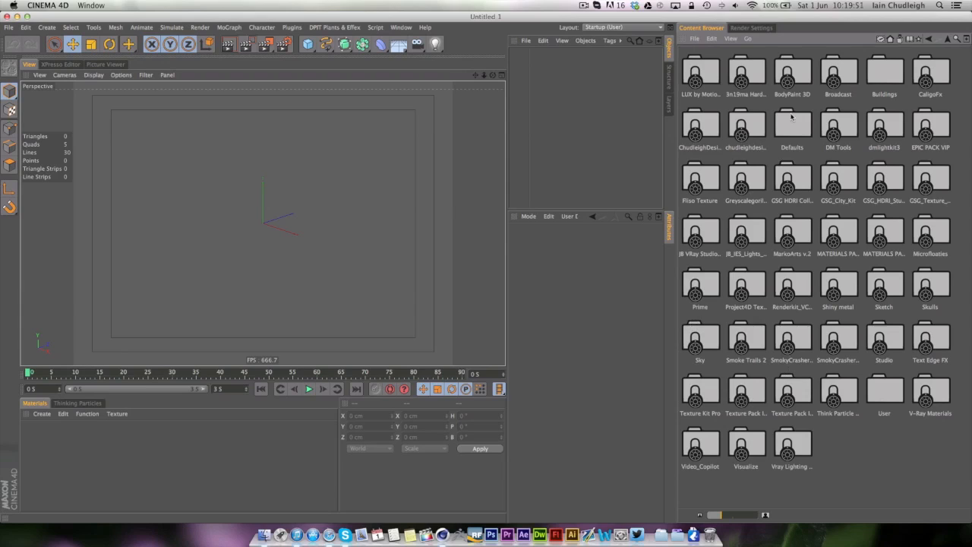
# Show Render Settings on the right, try the Picture Viewer and Xpresso Editor, and return to the perspective viewport
pyautogui.click(750, 27)
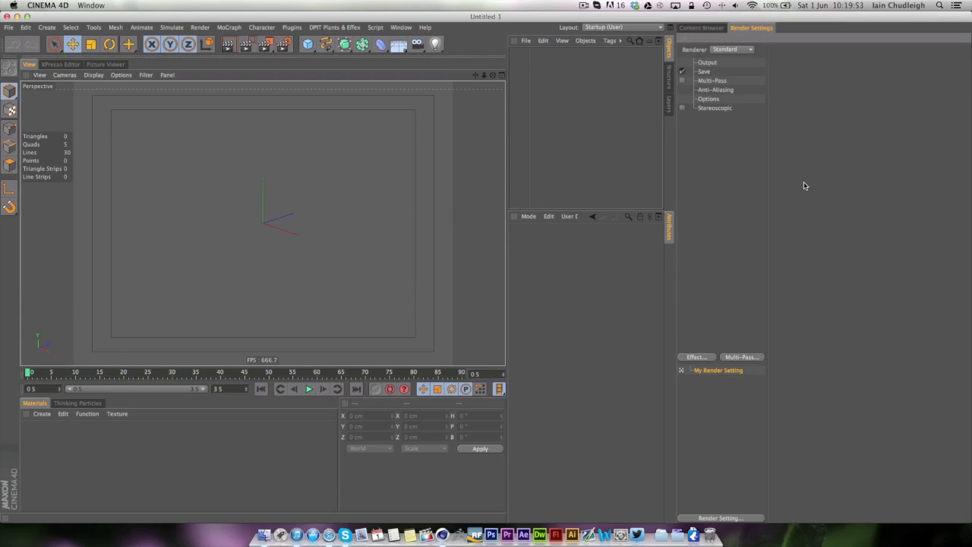
pyautogui.moveTo(574, 131)
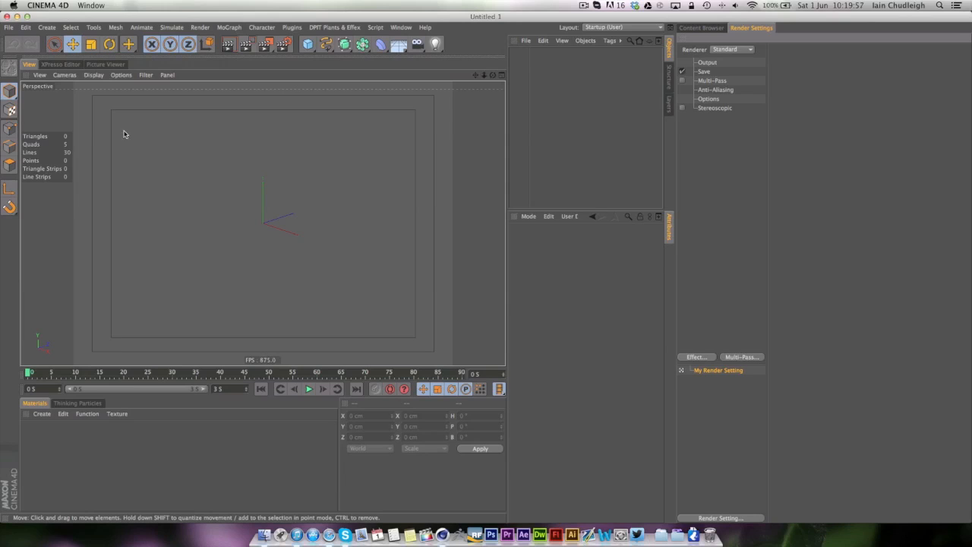
pyautogui.click(107, 64)
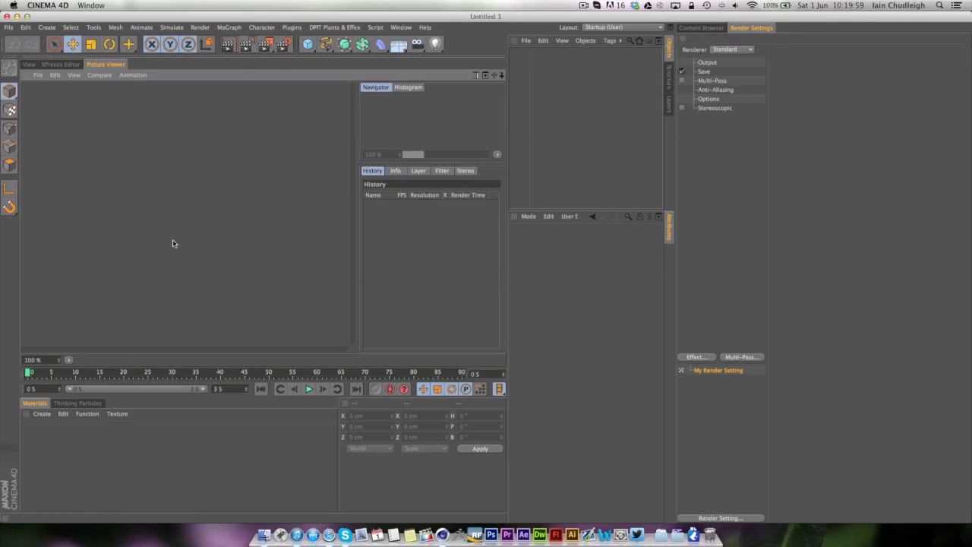
pyautogui.moveTo(240, 261)
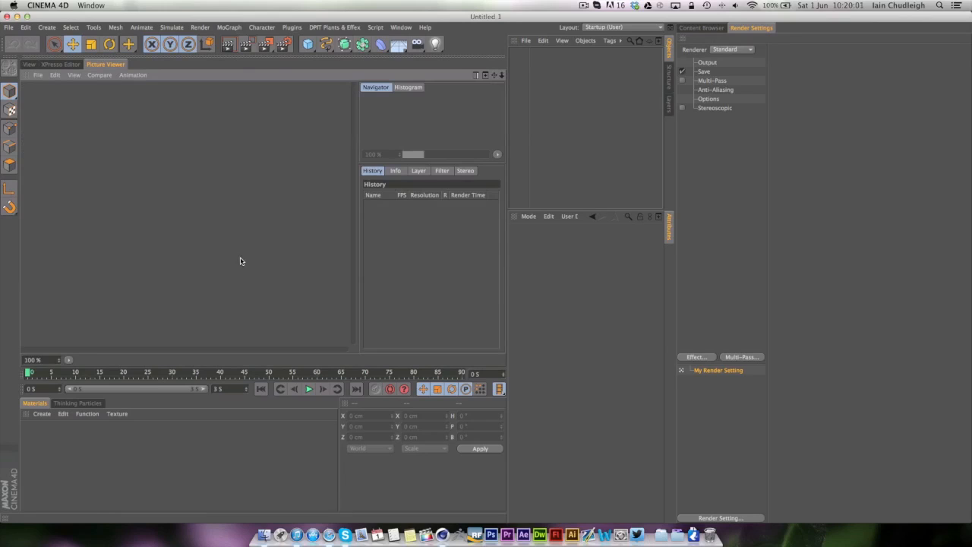
pyautogui.click(61, 64)
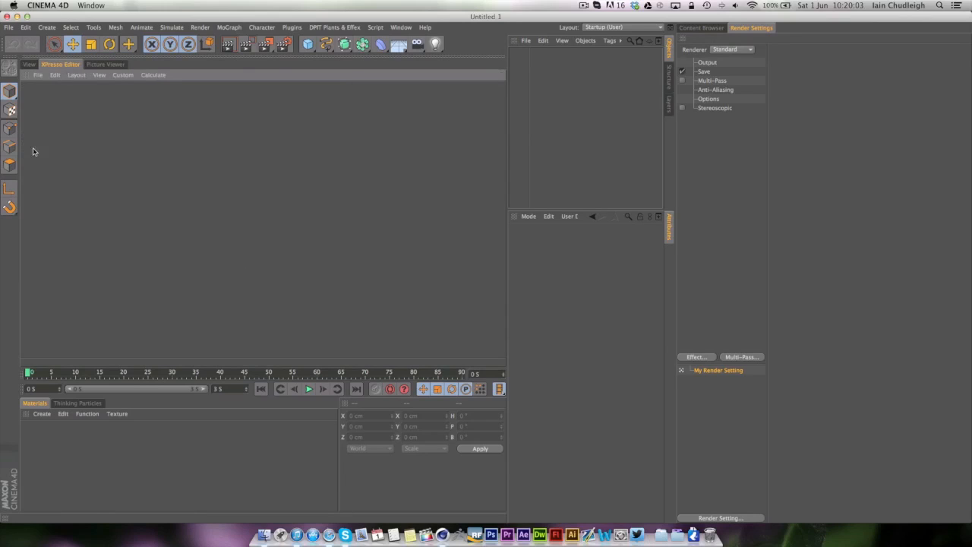
pyautogui.moveTo(225, 334)
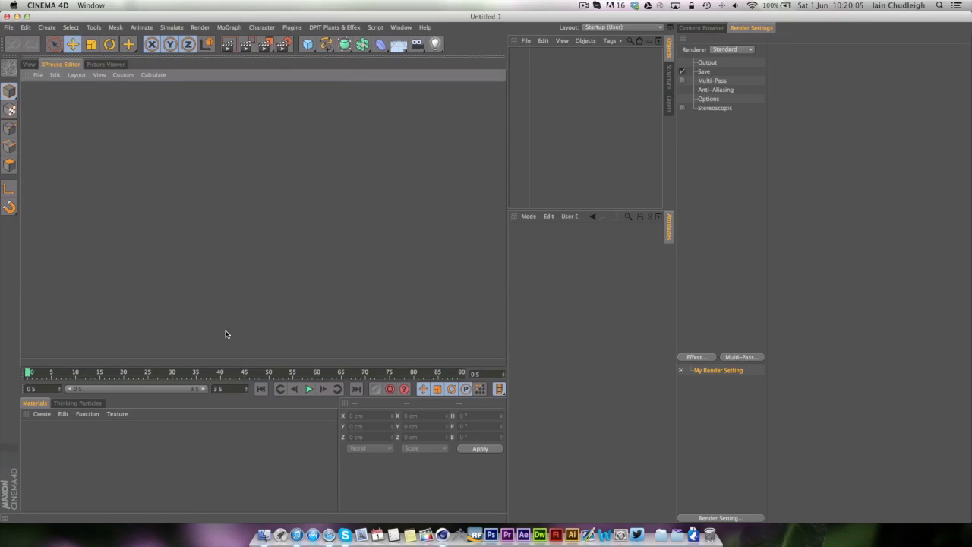
pyautogui.click(29, 64)
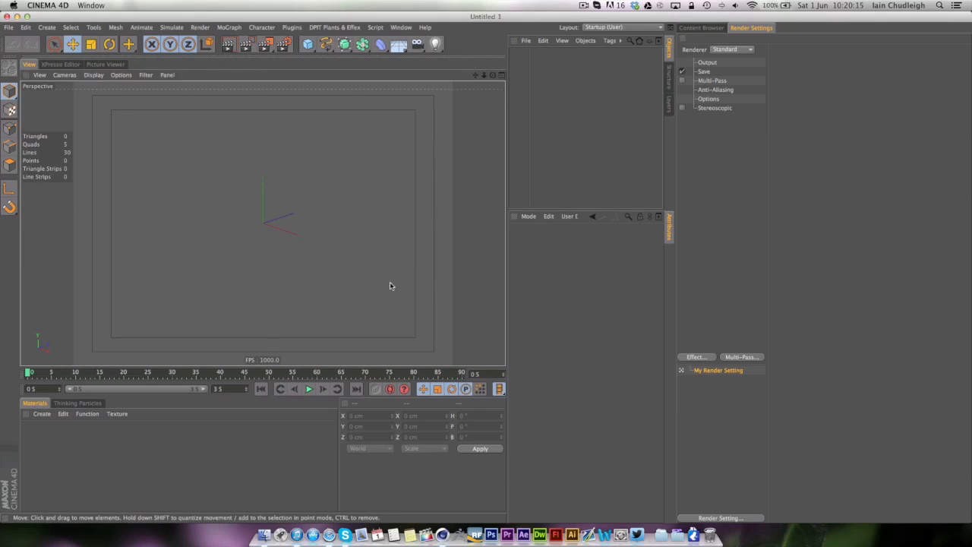
pyautogui.moveTo(385, 282)
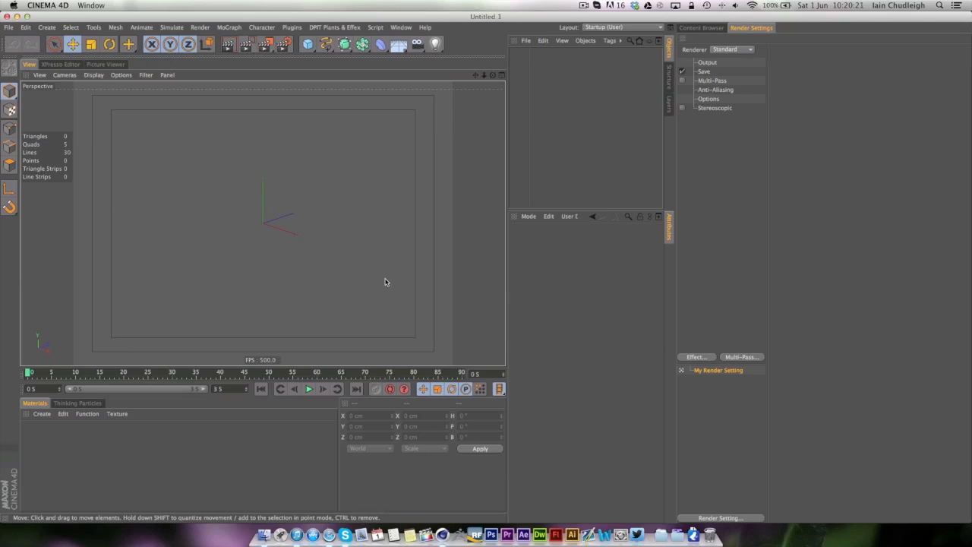
pyautogui.moveTo(307, 159)
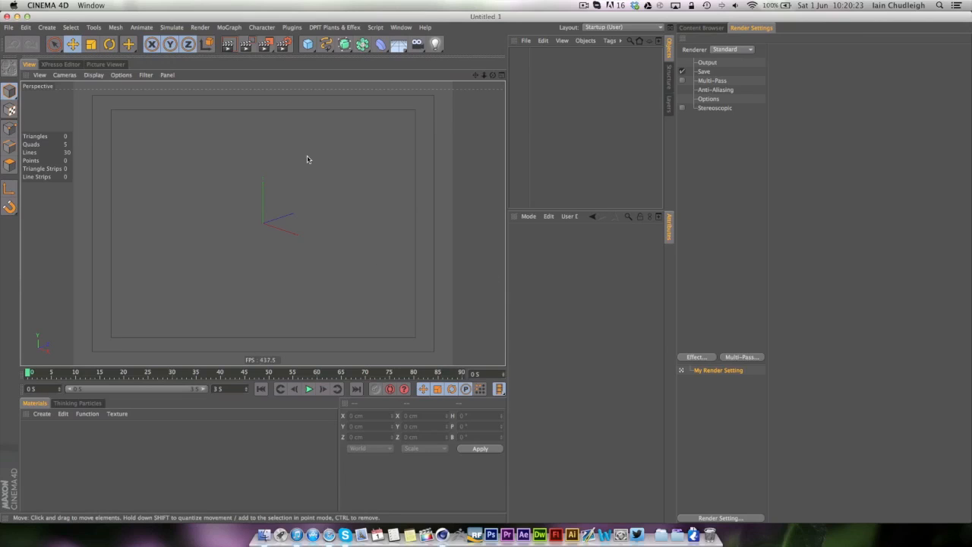
pyautogui.moveTo(207, 97)
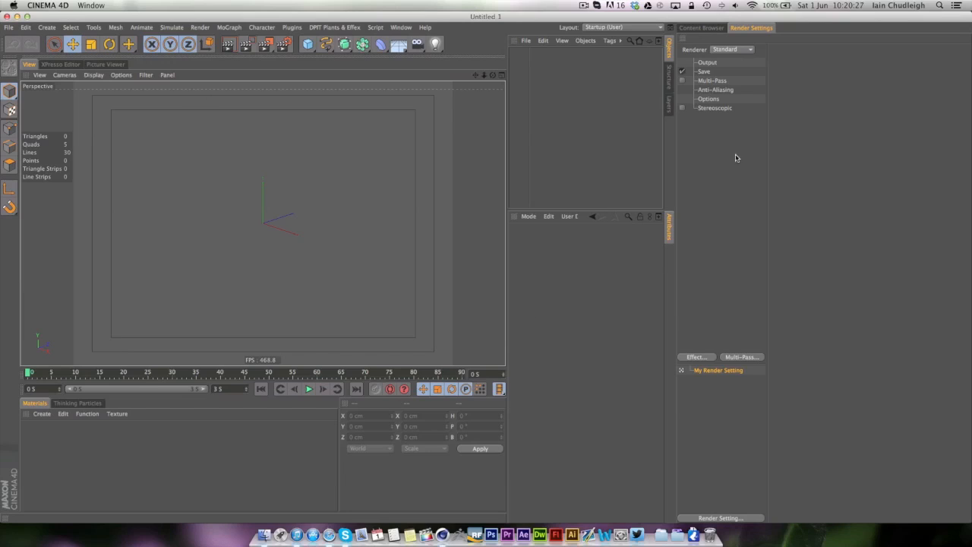
pyautogui.moveTo(685, 128)
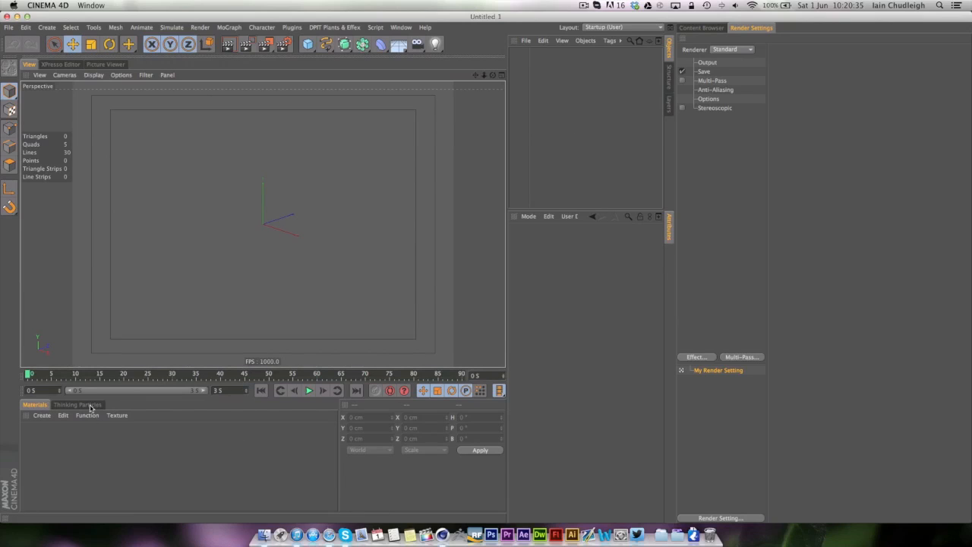
pyautogui.click(77, 404)
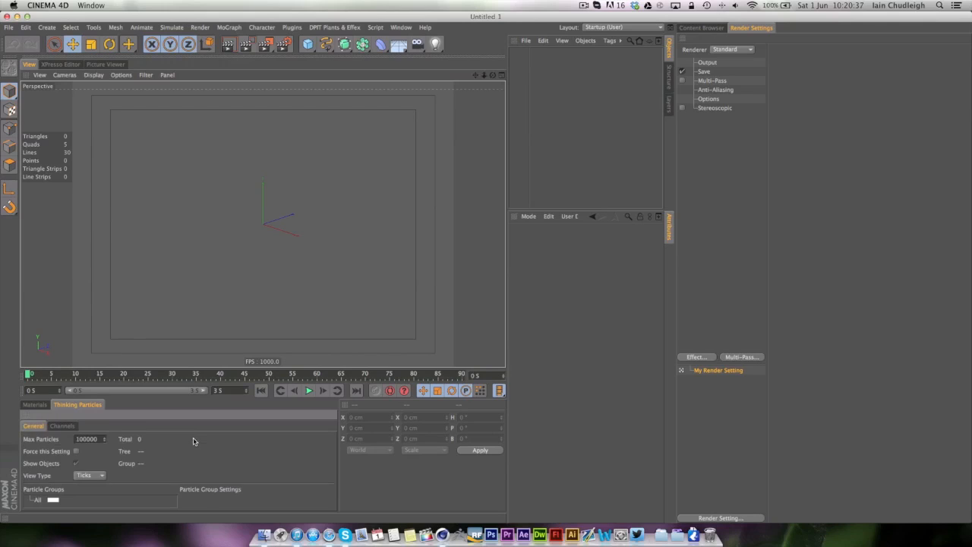
pyautogui.click(33, 404)
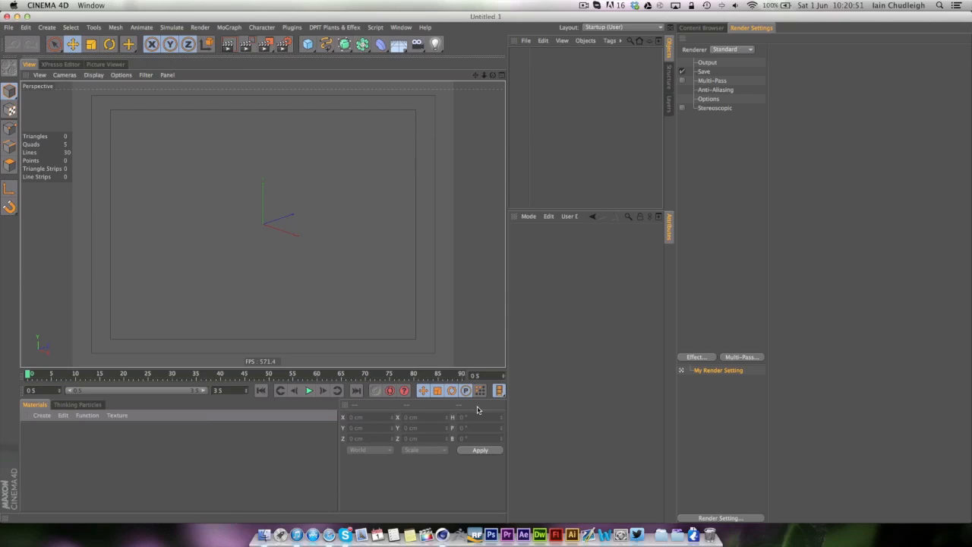
pyautogui.moveTo(680, 46)
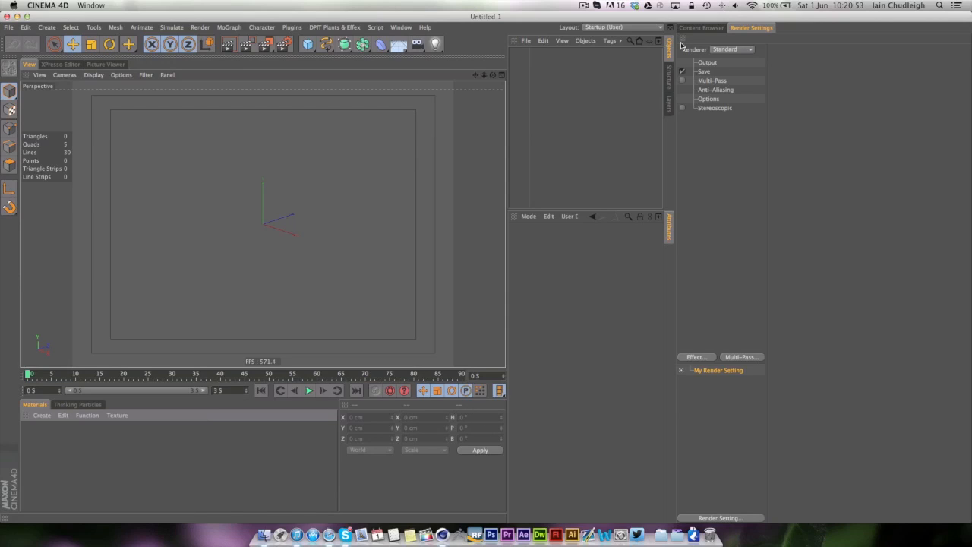
pyautogui.moveTo(612, 28)
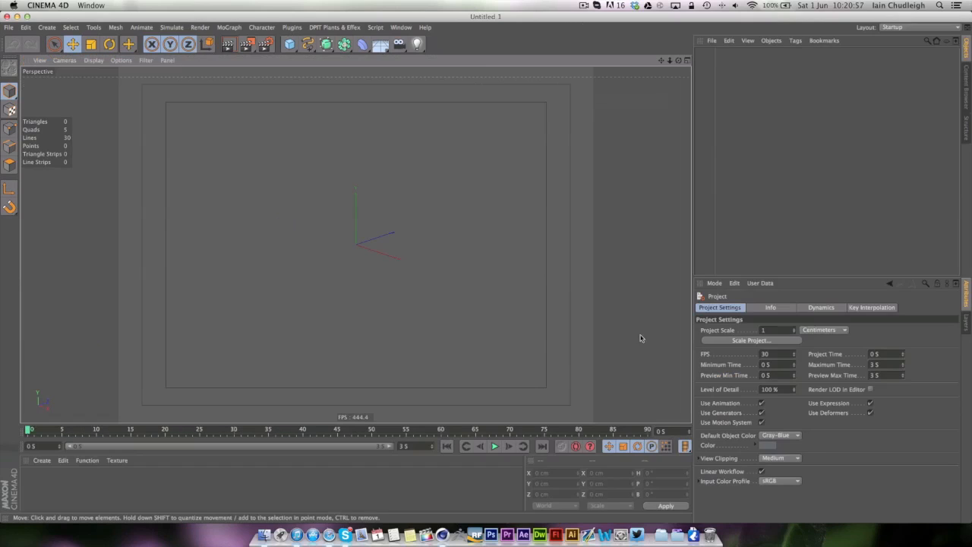
pyautogui.moveTo(571, 310)
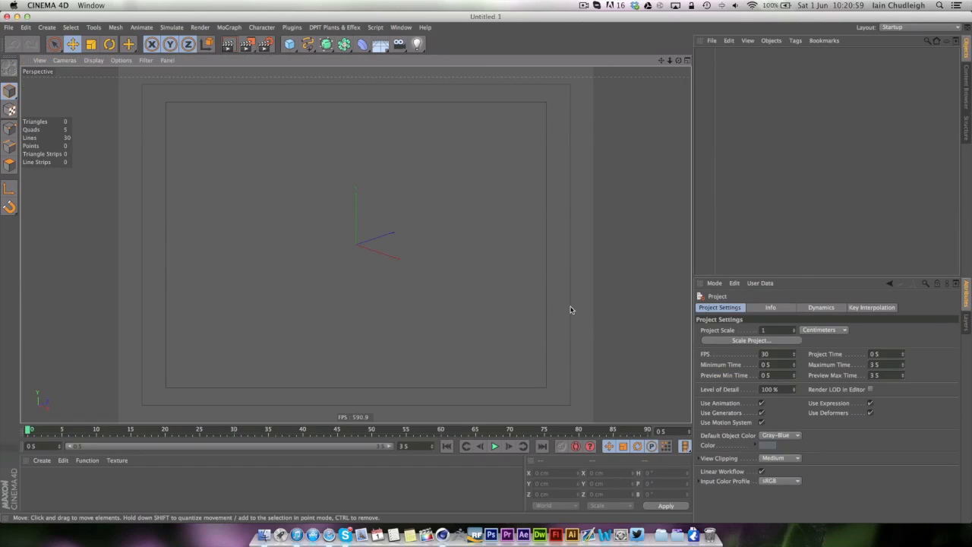
pyautogui.moveTo(572, 294)
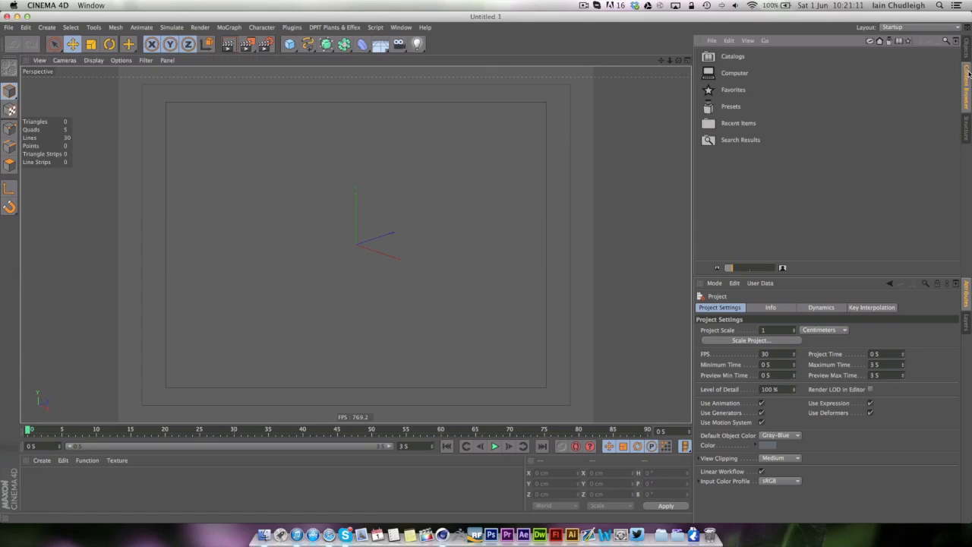
pyautogui.moveTo(702, 45)
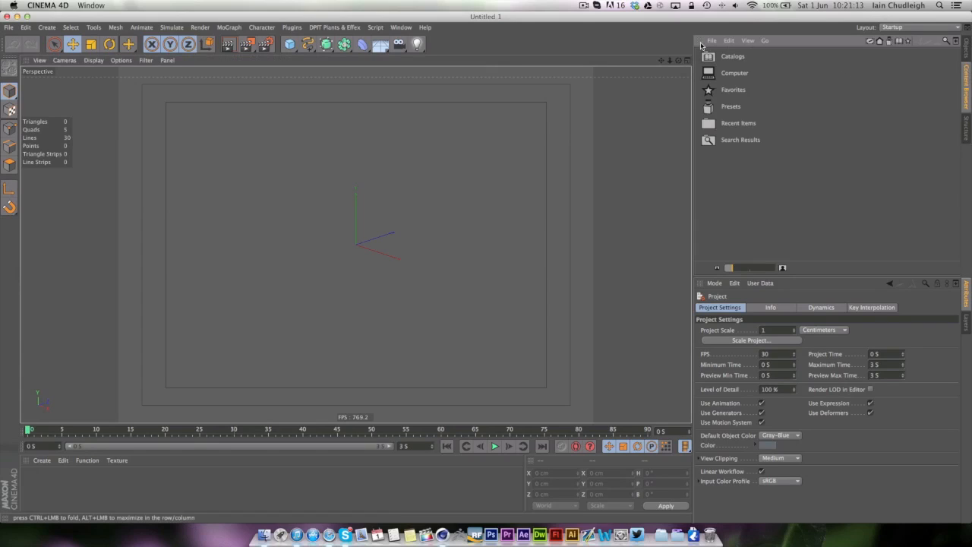
pyautogui.moveTo(702, 46)
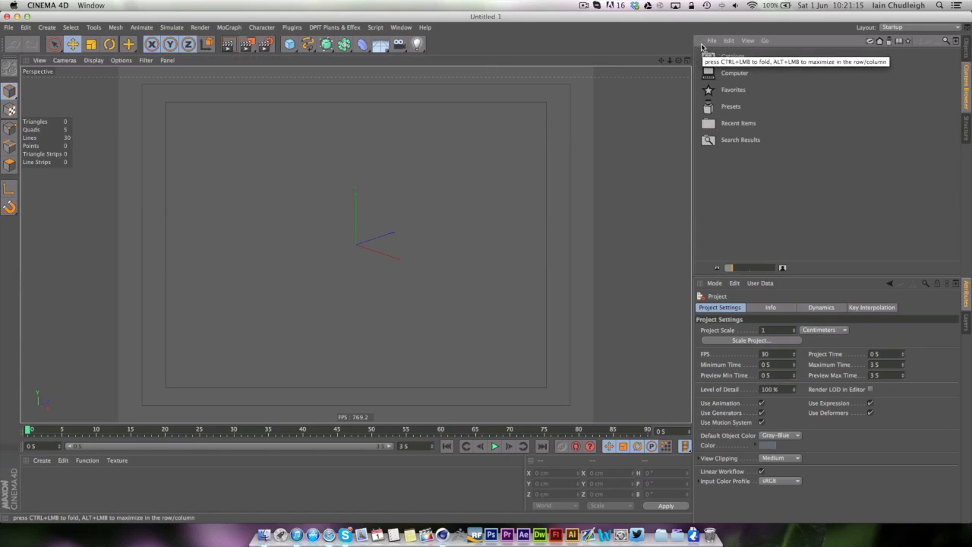
pyautogui.moveTo(708, 41)
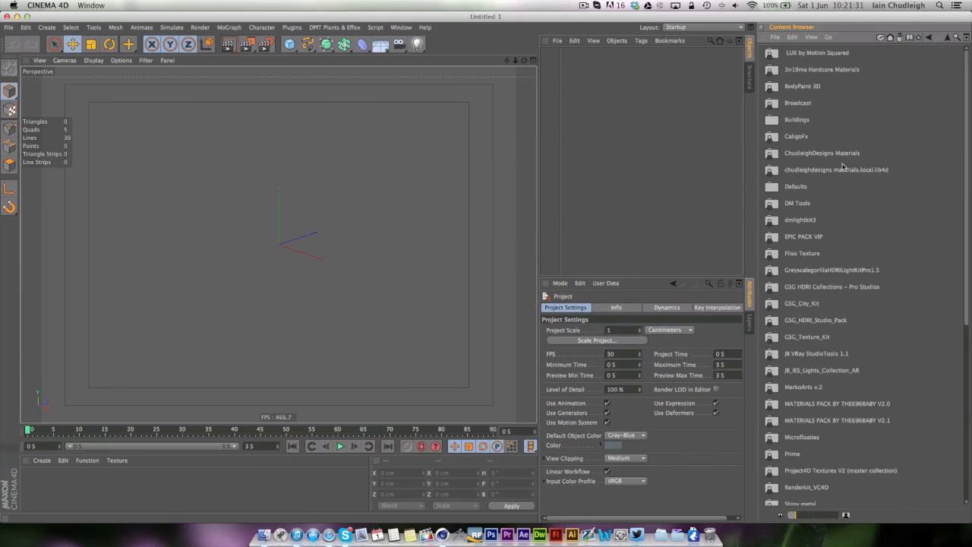
pyautogui.moveTo(767, 68)
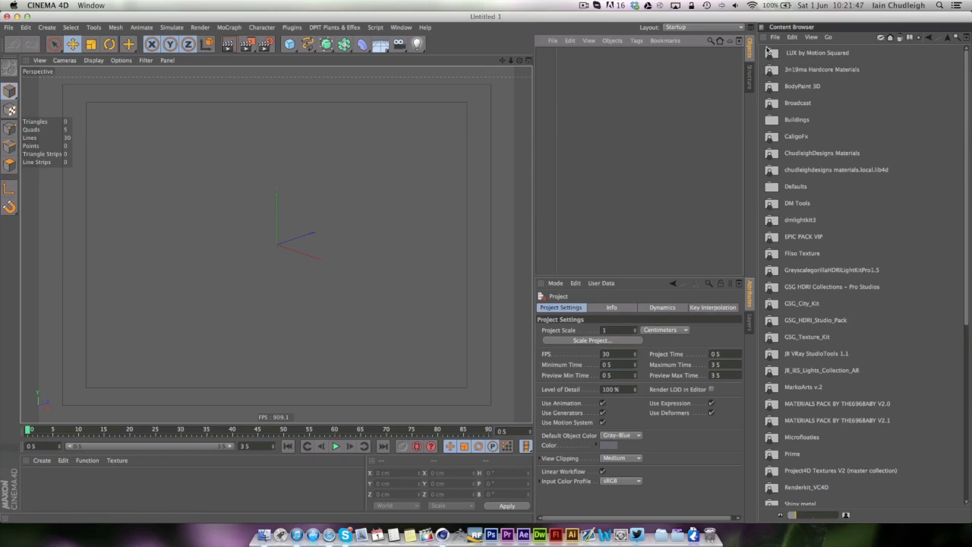
# Dock Render Settings as a tab beside the Content Browser and tear off the generators group as a floating palette
pyautogui.click(765, 37)
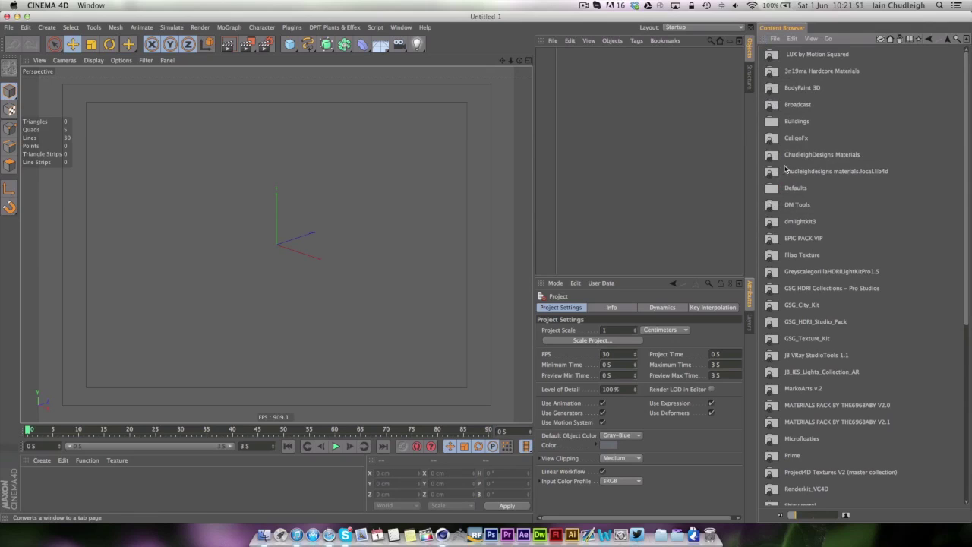
pyautogui.moveTo(188, 248)
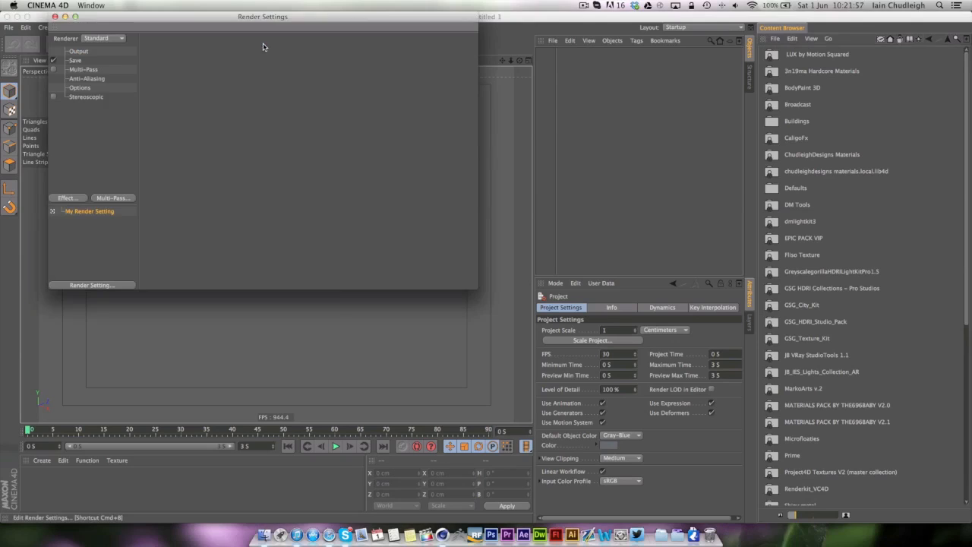
pyautogui.moveTo(263, 16); pyautogui.dragTo(430, 106)
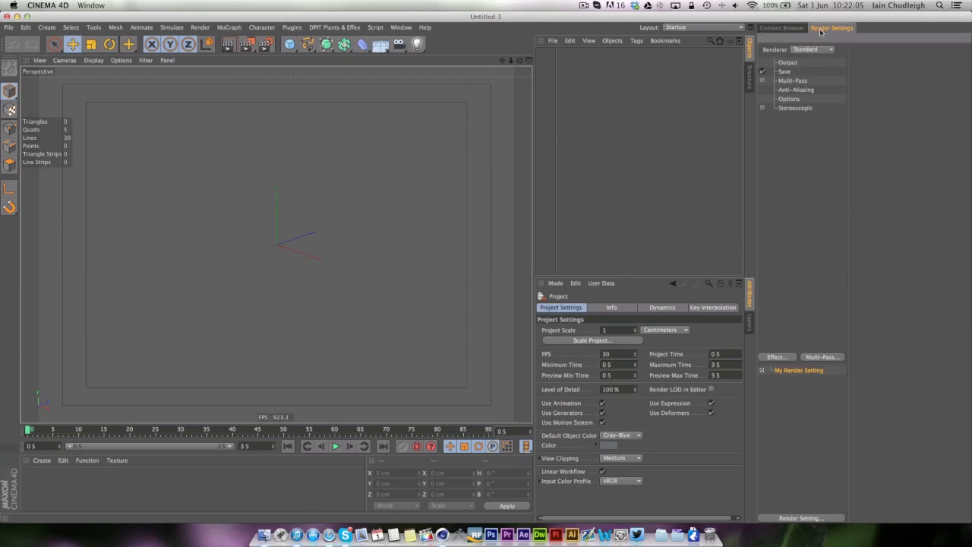
pyautogui.moveTo(893, 166)
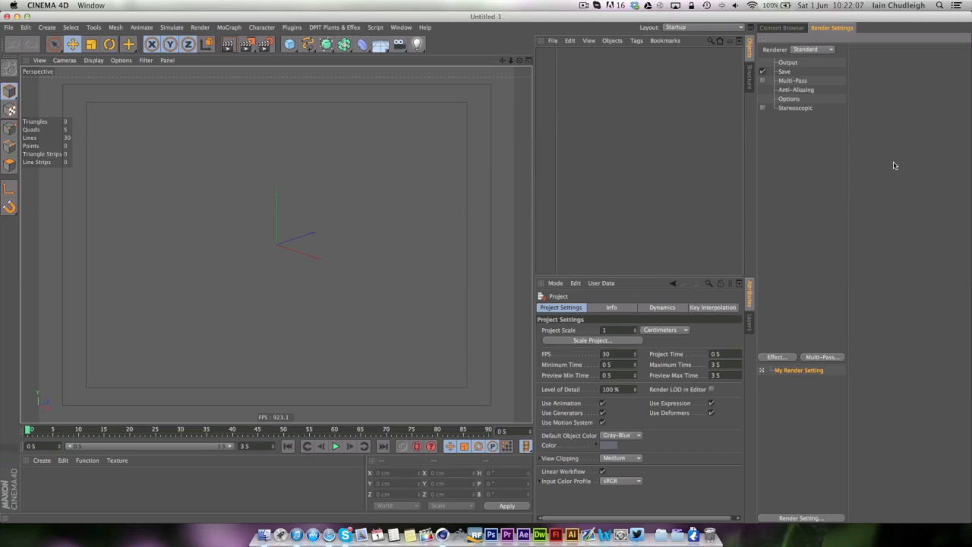
pyautogui.moveTo(763, 146)
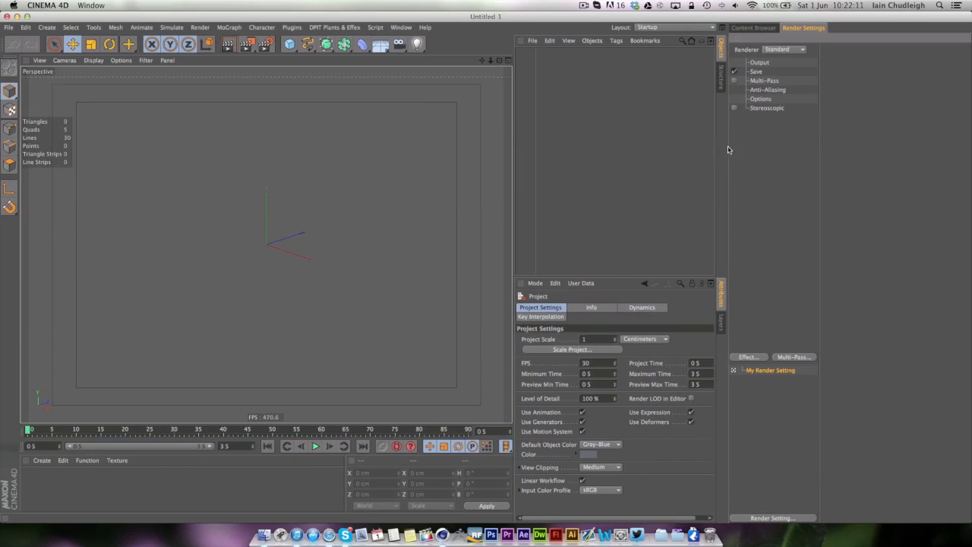
pyautogui.moveTo(407, 148)
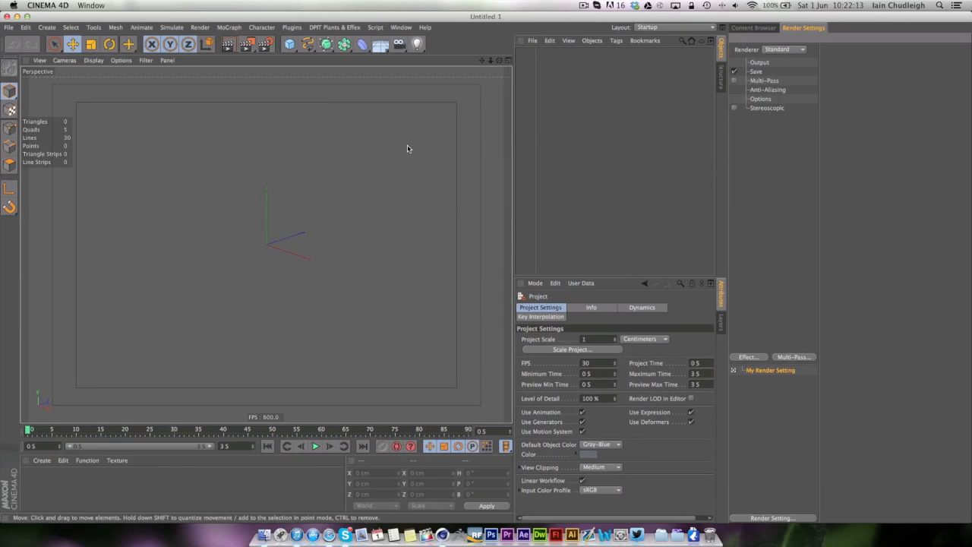
pyautogui.click(343, 44)
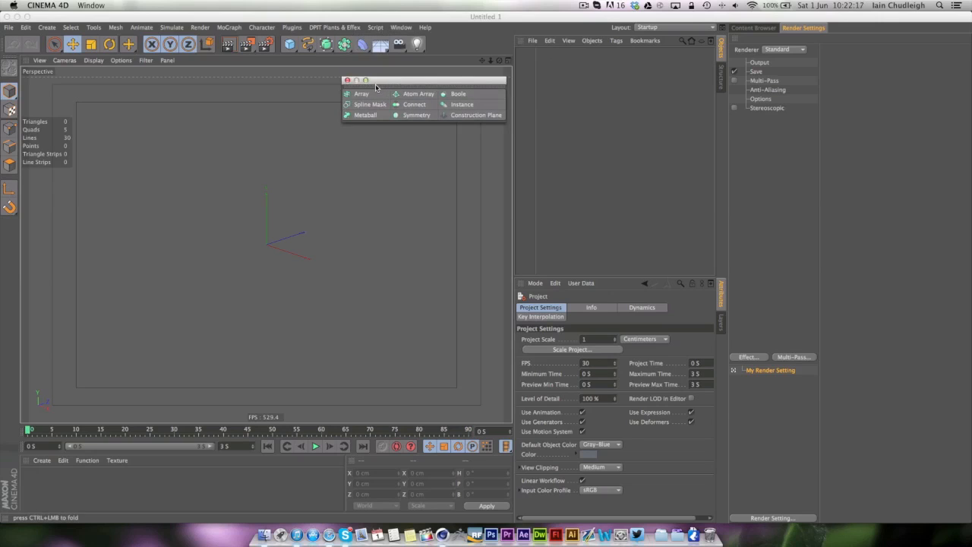
pyautogui.moveTo(480, 67)
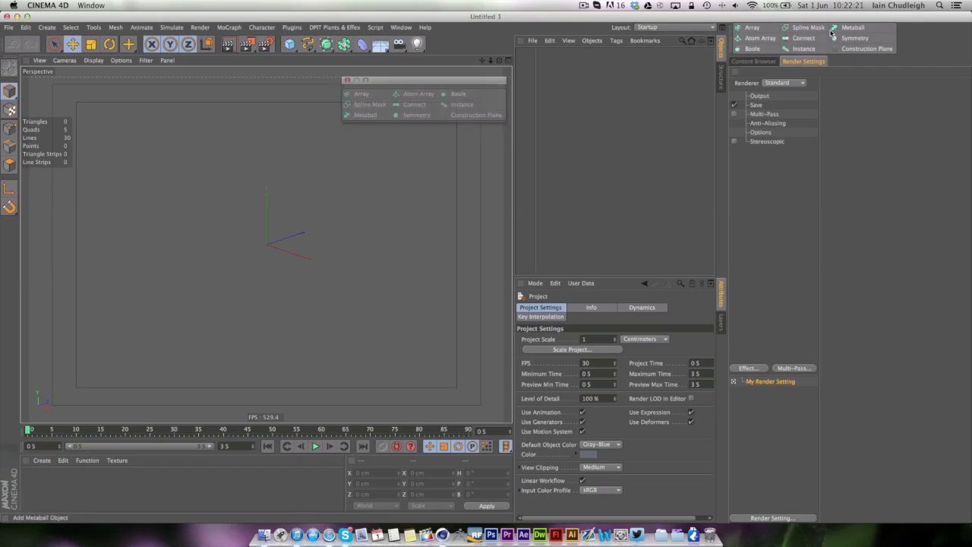
# Dock the generators palette at the top right and tear off a plugin command palette from the Plugins menu beside it
pyautogui.click(361, 95)
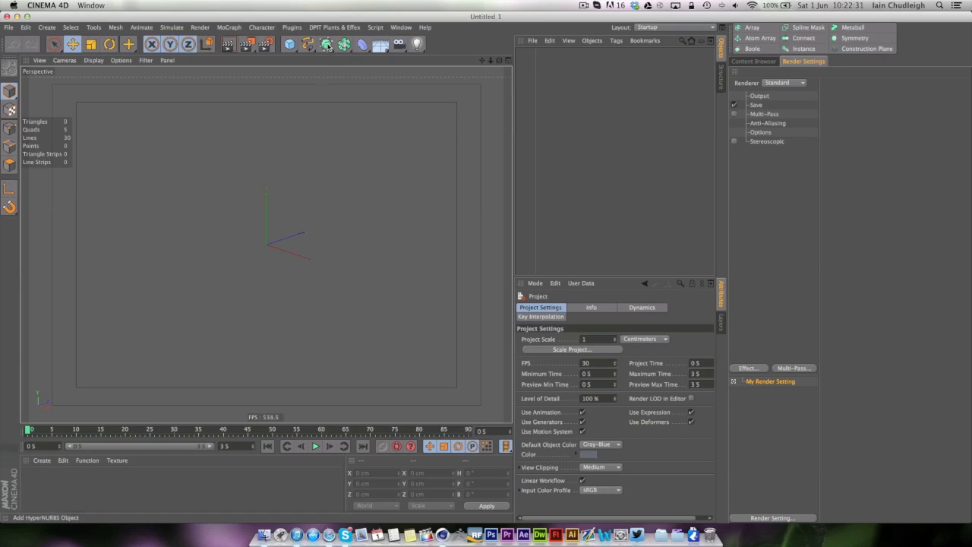
pyautogui.click(325, 44)
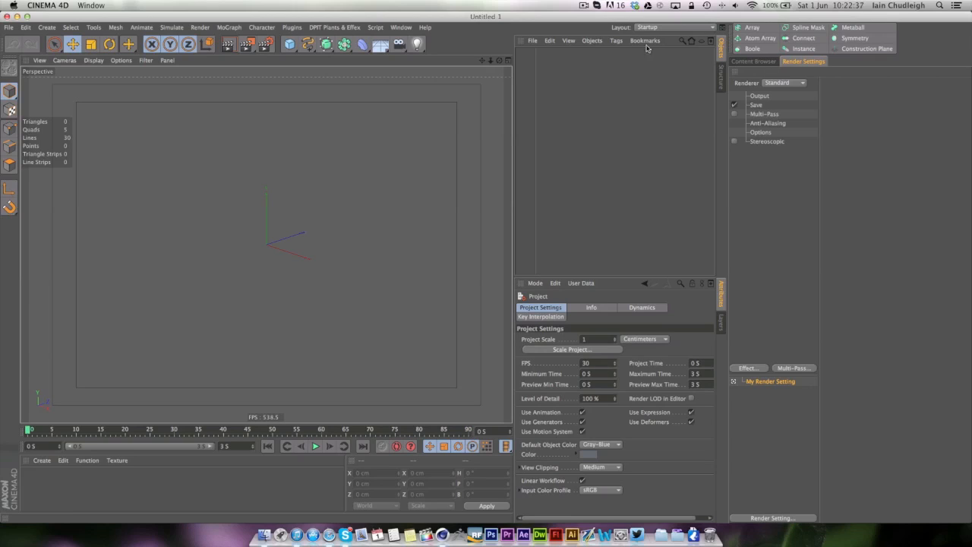
pyautogui.click(326, 42)
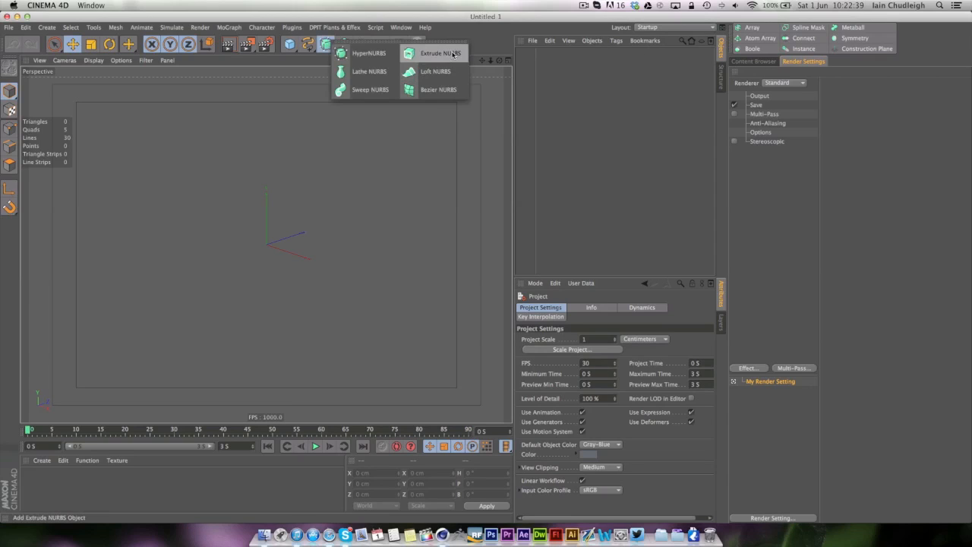
pyautogui.click(292, 28)
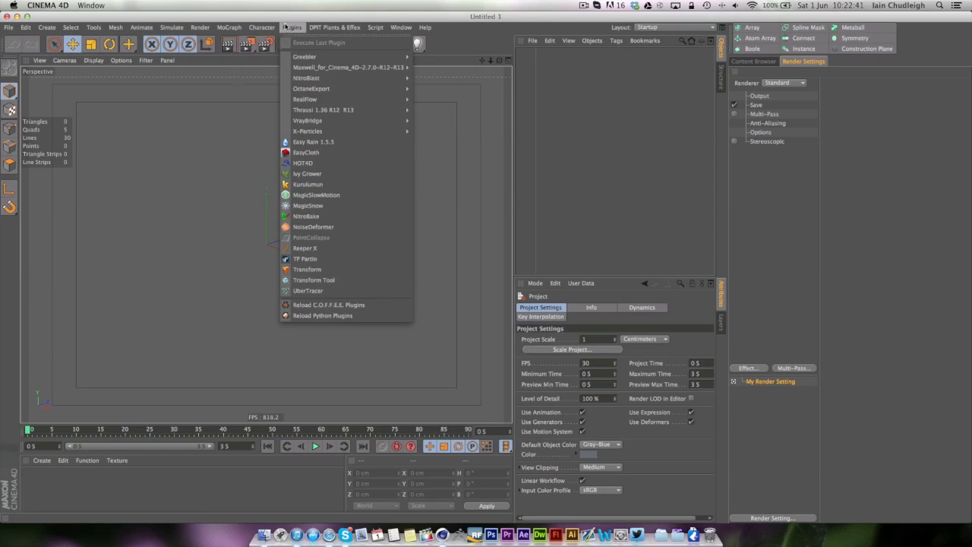
pyautogui.moveTo(322, 114)
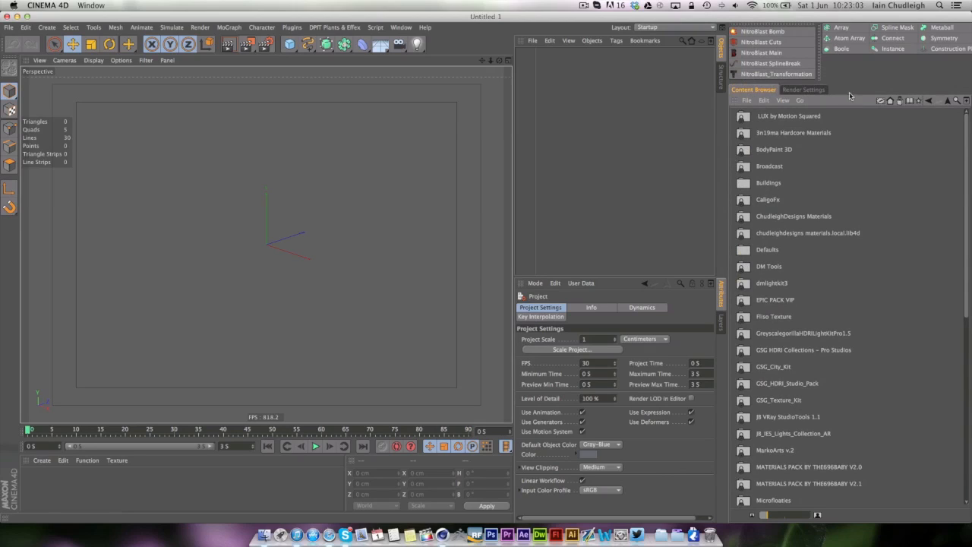
# Bring Render Settings to the front in the right column and show the list of saved layouts
pyautogui.click(802, 88)
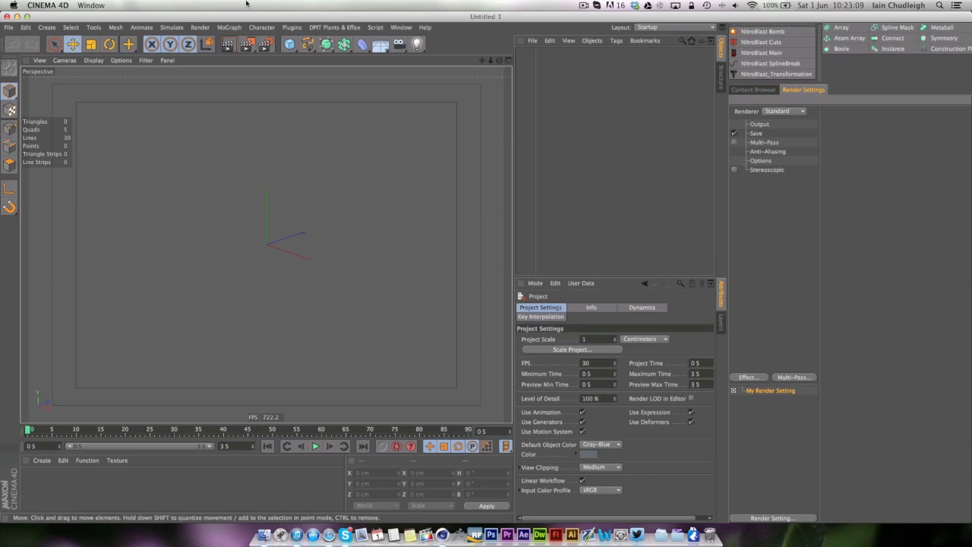
pyautogui.moveTo(377, 218)
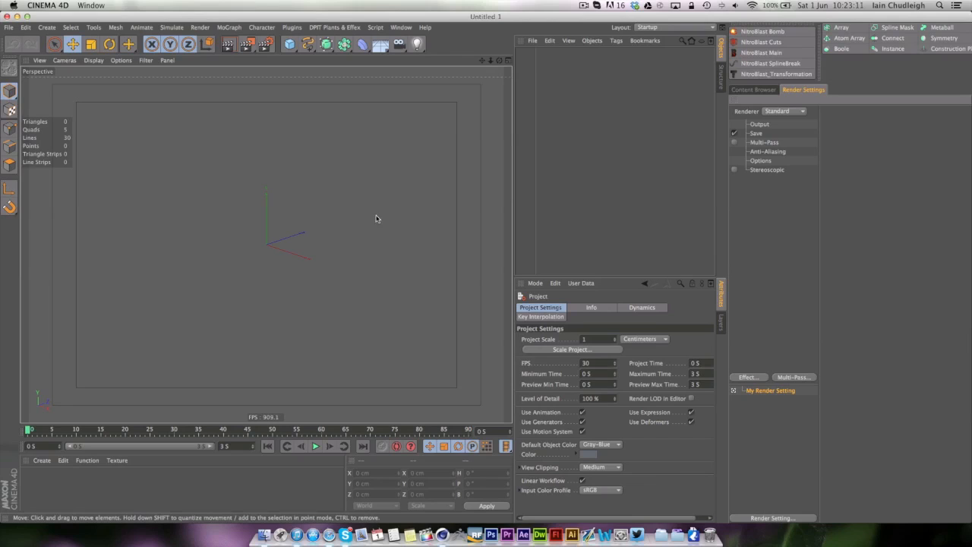
pyautogui.moveTo(194, 216)
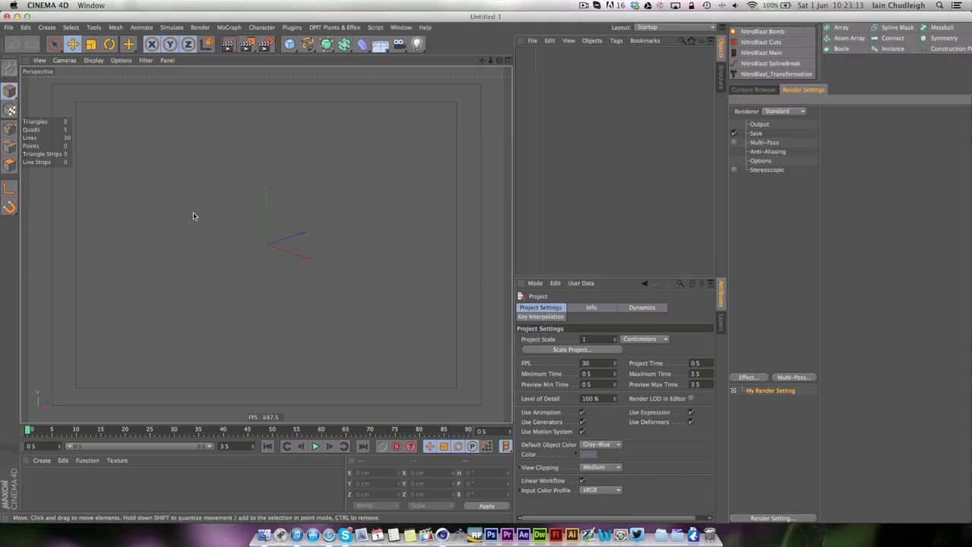
pyautogui.click(674, 28)
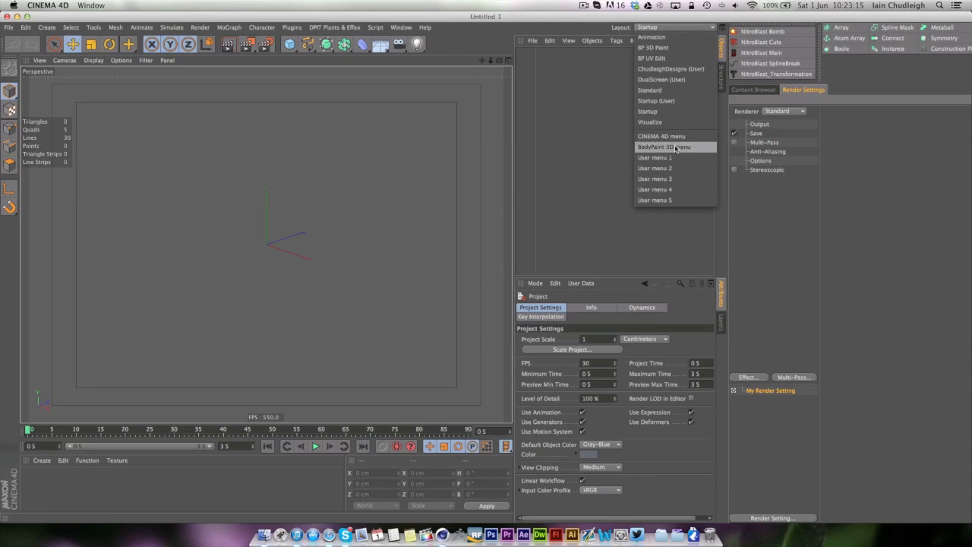
pyautogui.click(656, 100)
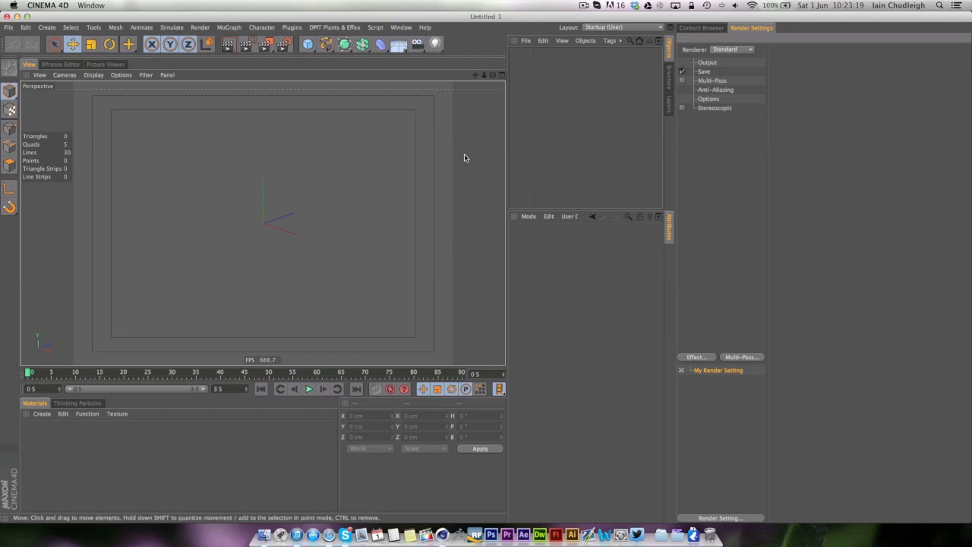
pyautogui.moveTo(407, 146)
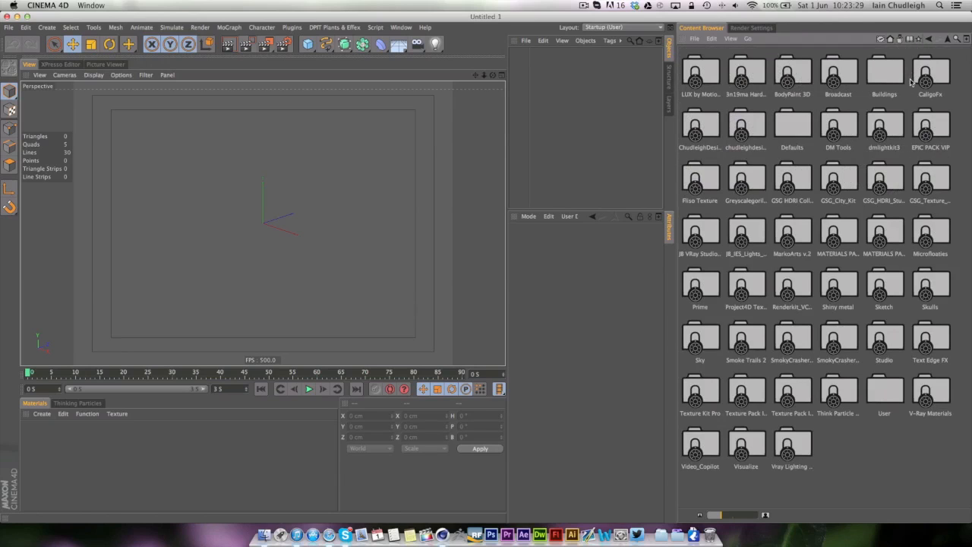
pyautogui.moveTo(839, 79)
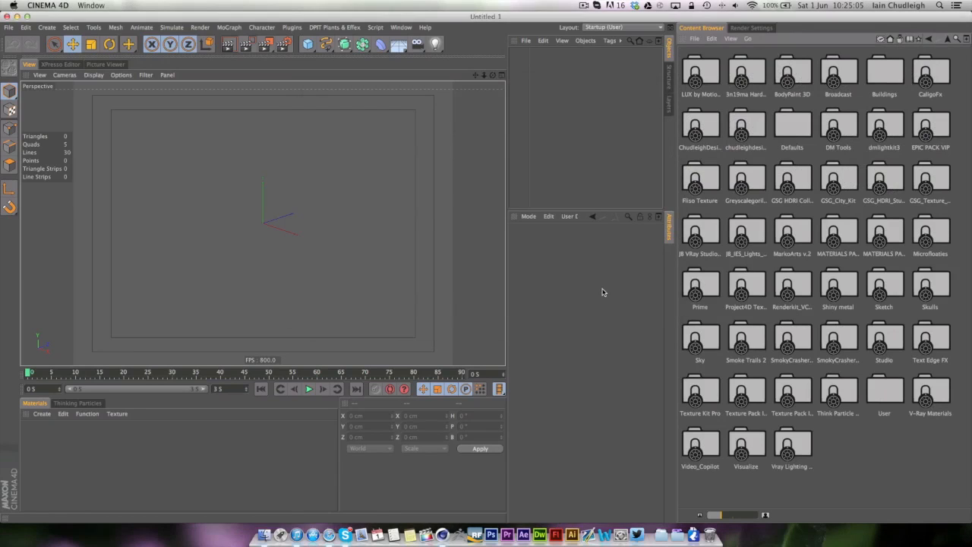
pyautogui.moveTo(660, 209)
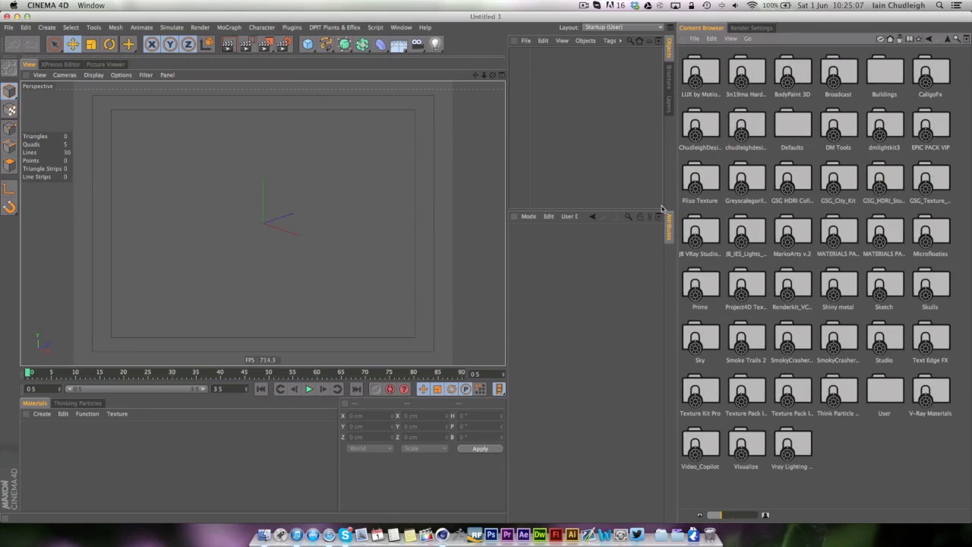
pyautogui.moveTo(650, 201)
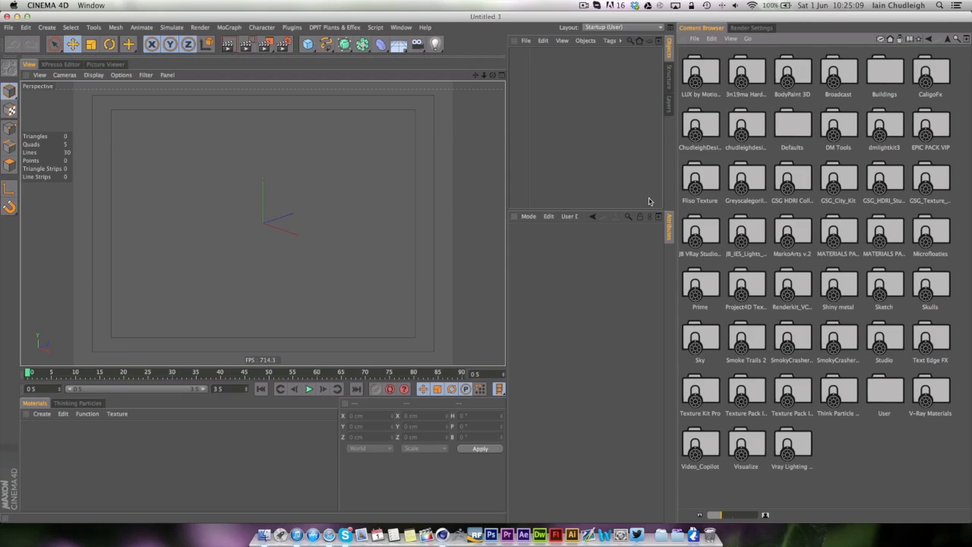
pyautogui.moveTo(657, 191)
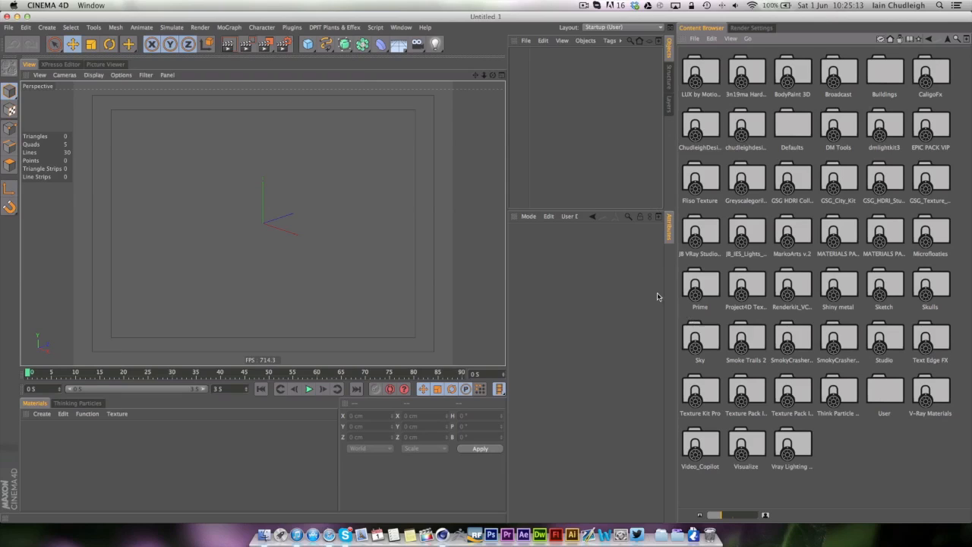
pyautogui.moveTo(691, 139)
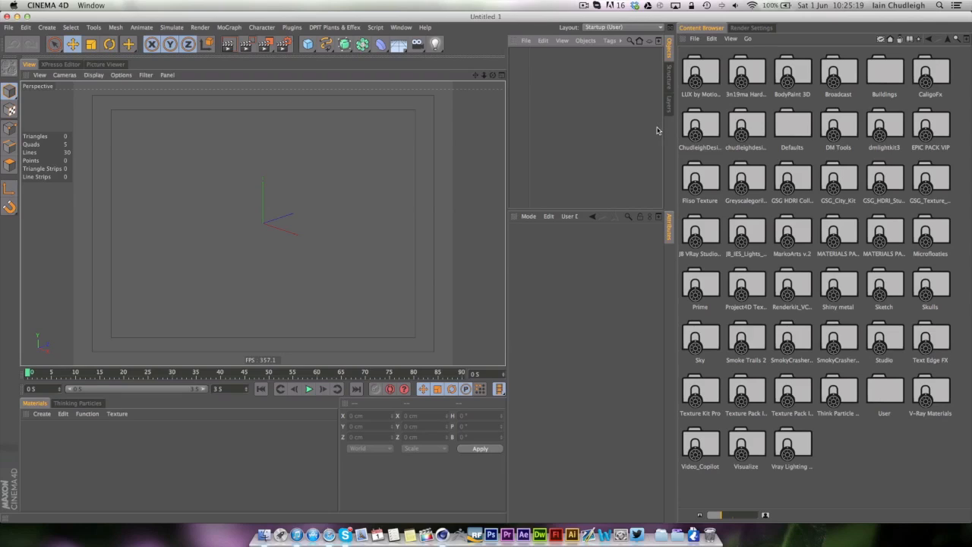
pyautogui.moveTo(434, 44)
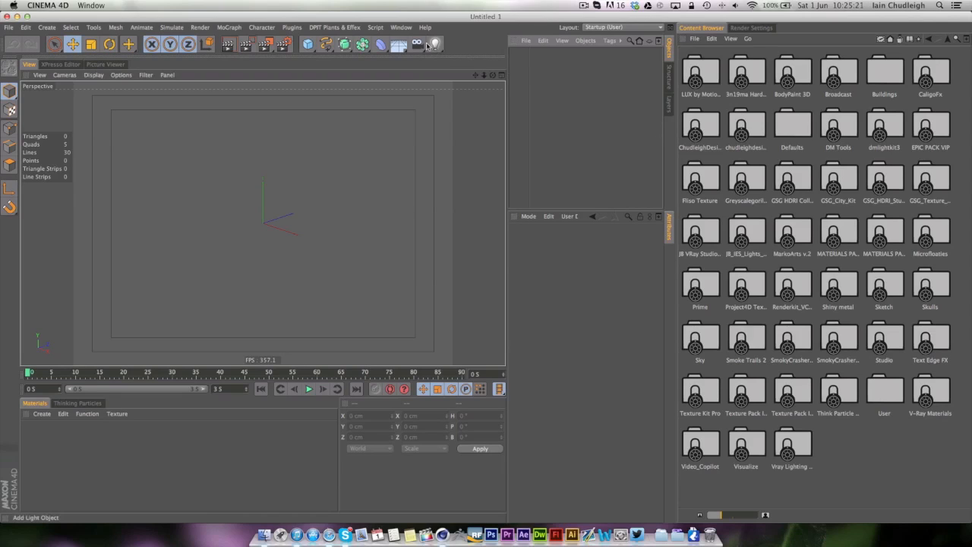
# Browse Load Layout to template.l4d in the prefs folder, cancel, and return to Window > Customization
pyautogui.click(401, 28)
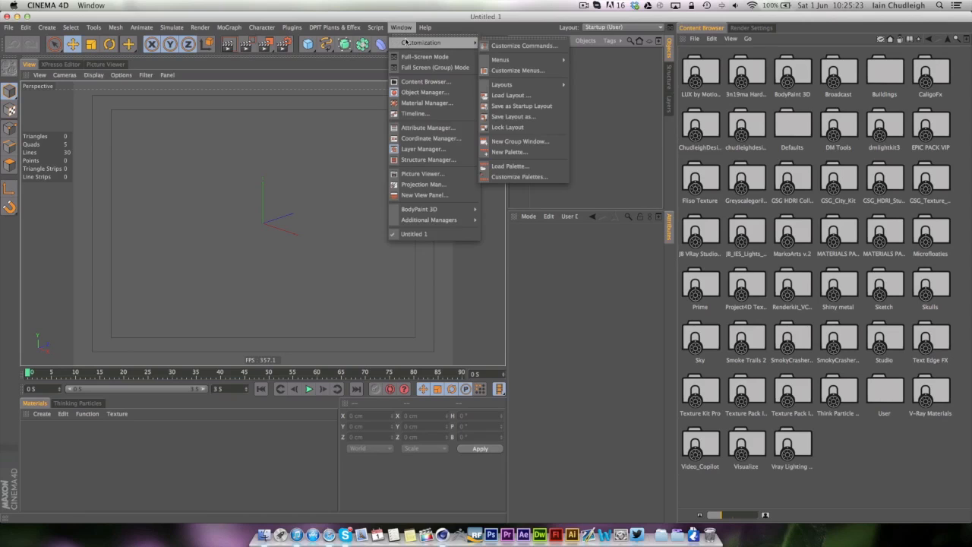
pyautogui.click(510, 95)
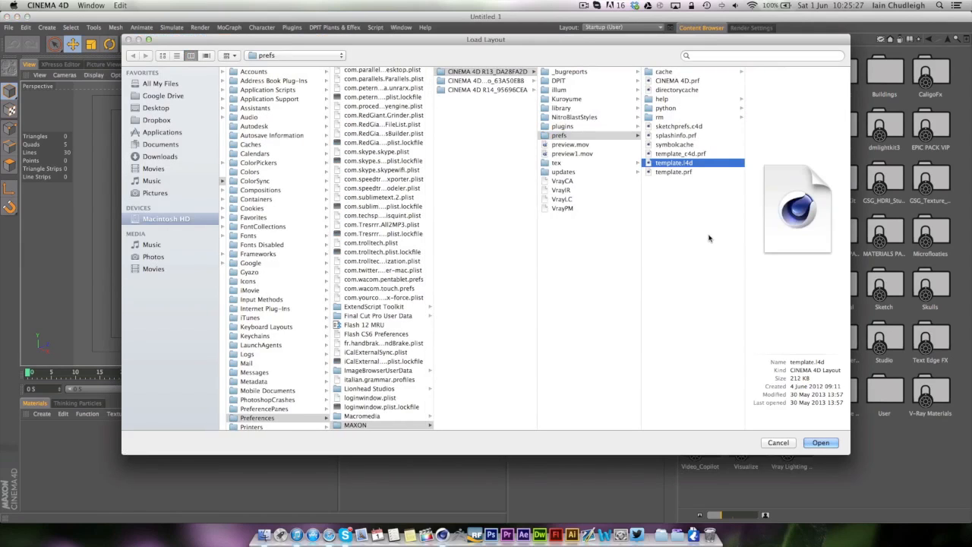
pyautogui.moveTo(701, 236)
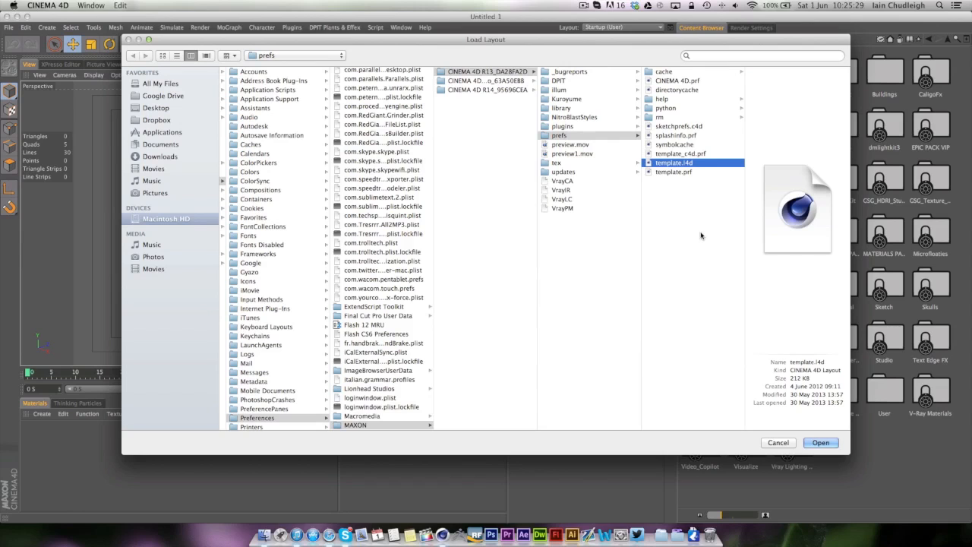
pyautogui.moveTo(744, 415)
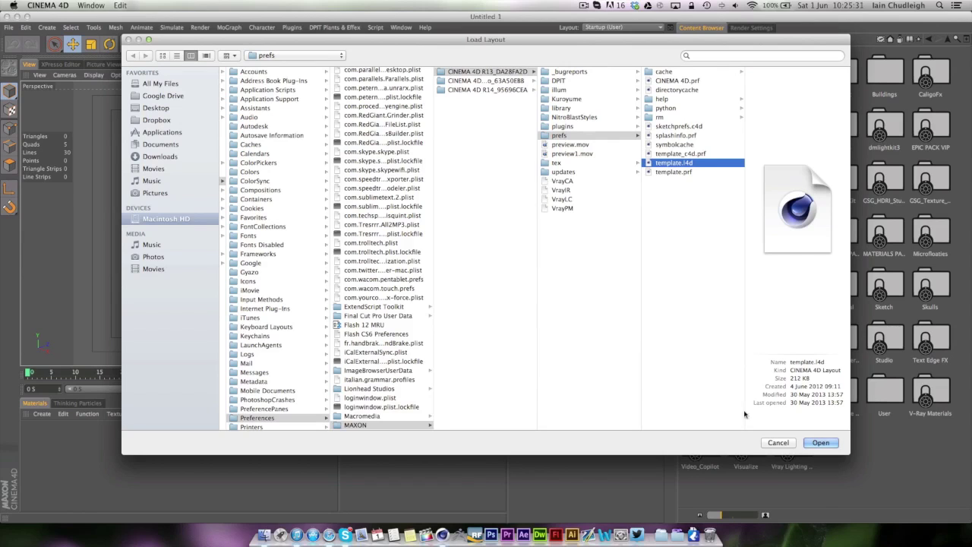
pyautogui.click(400, 28)
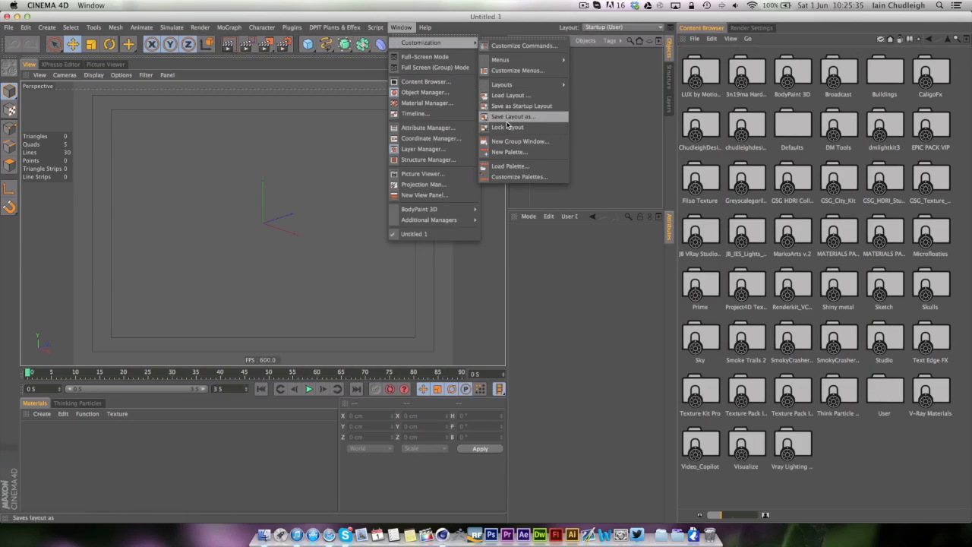
# Start Save Layout As and browse to the library/layout folder, keeping the name template.l4d
pyautogui.click(514, 116)
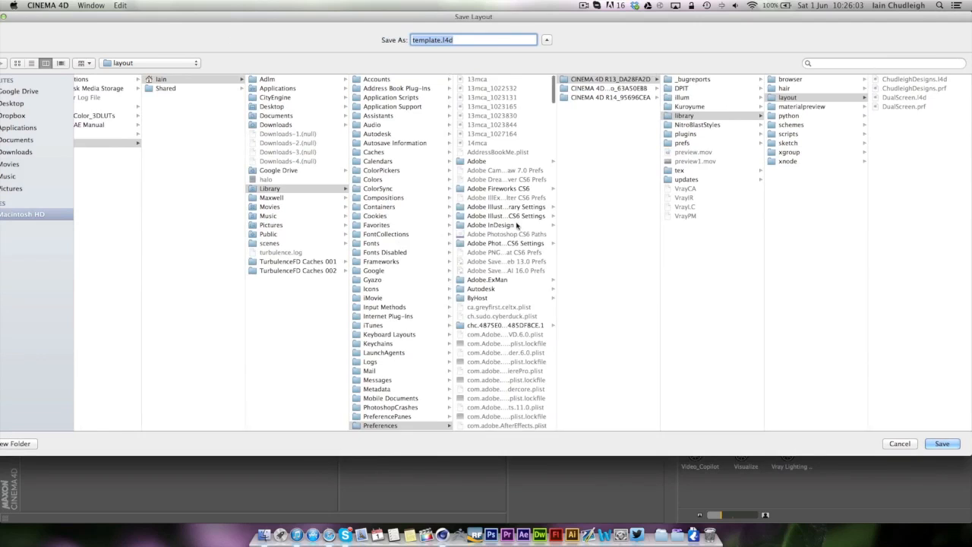
pyautogui.scroll(-3)
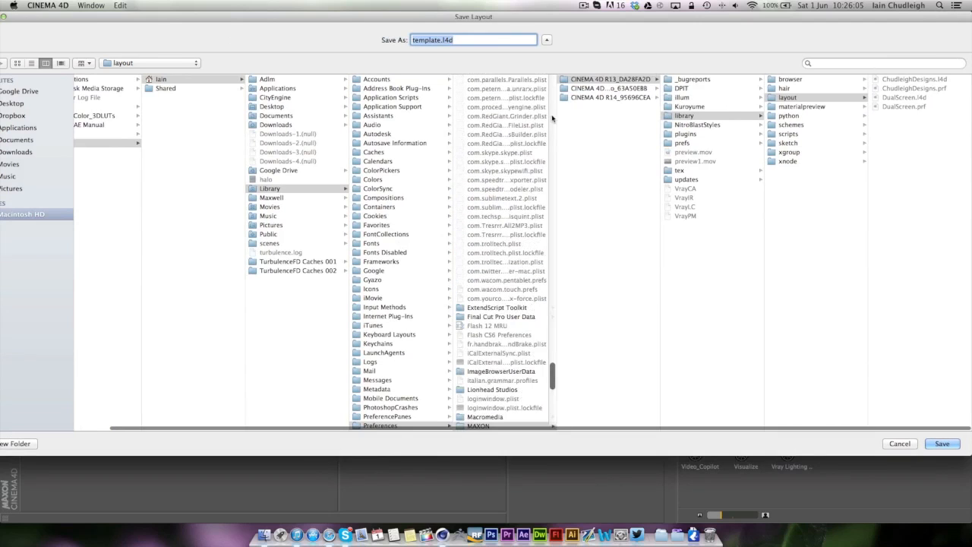
pyautogui.scroll(-3)
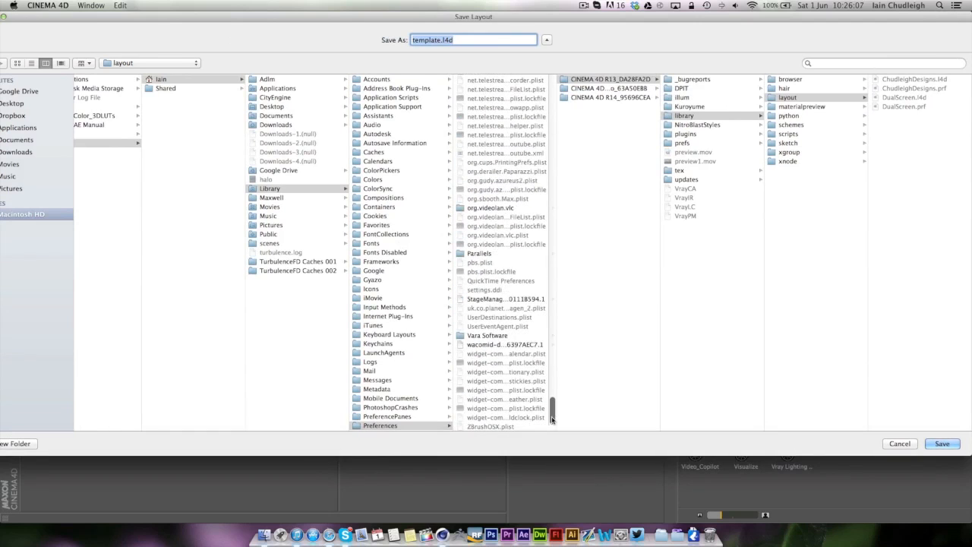
pyautogui.scroll(3)
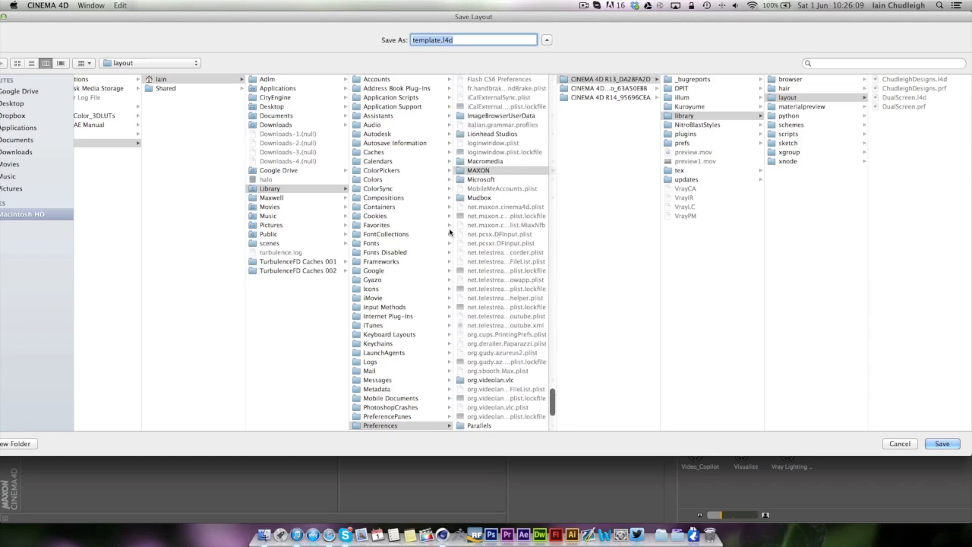
pyautogui.scroll(-3)
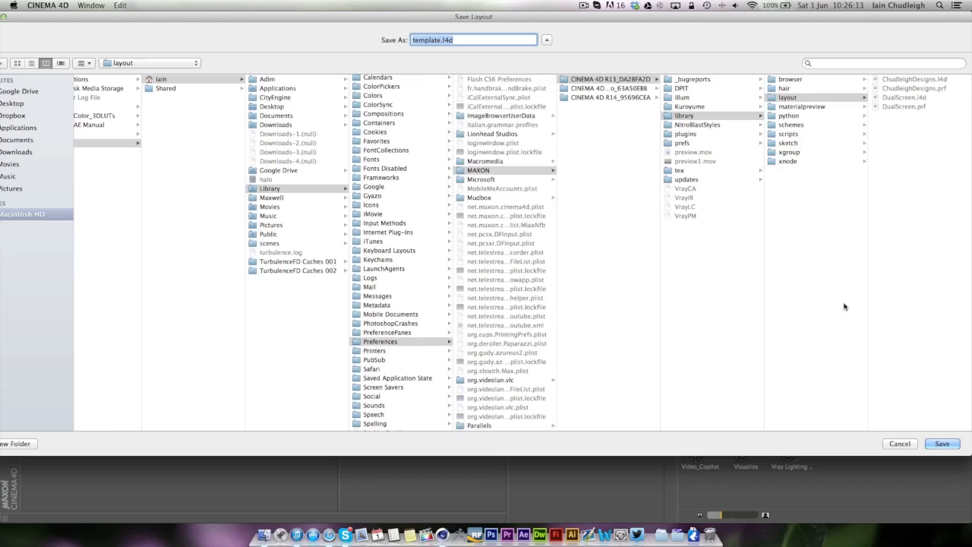
pyautogui.scroll(-3)
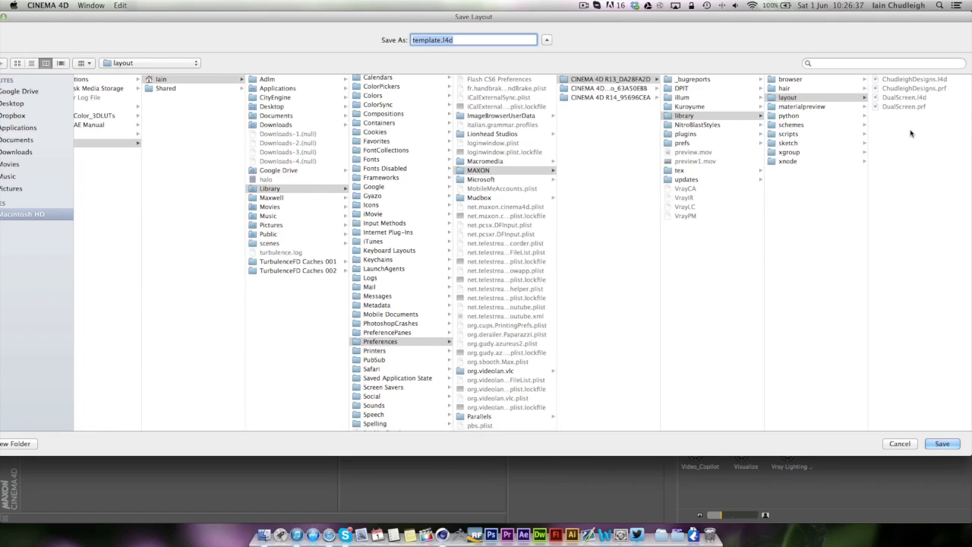
pyautogui.moveTo(923, 519)
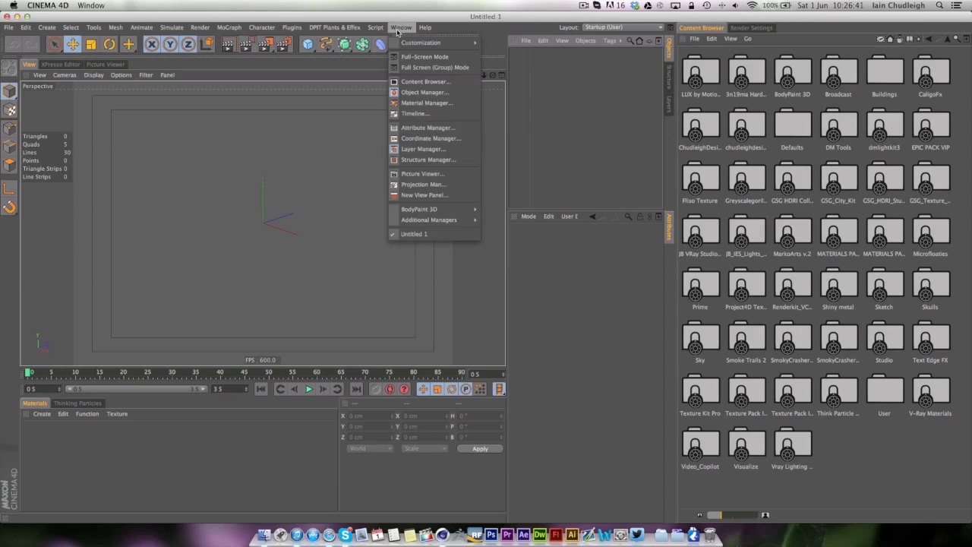
pyautogui.moveTo(425, 57)
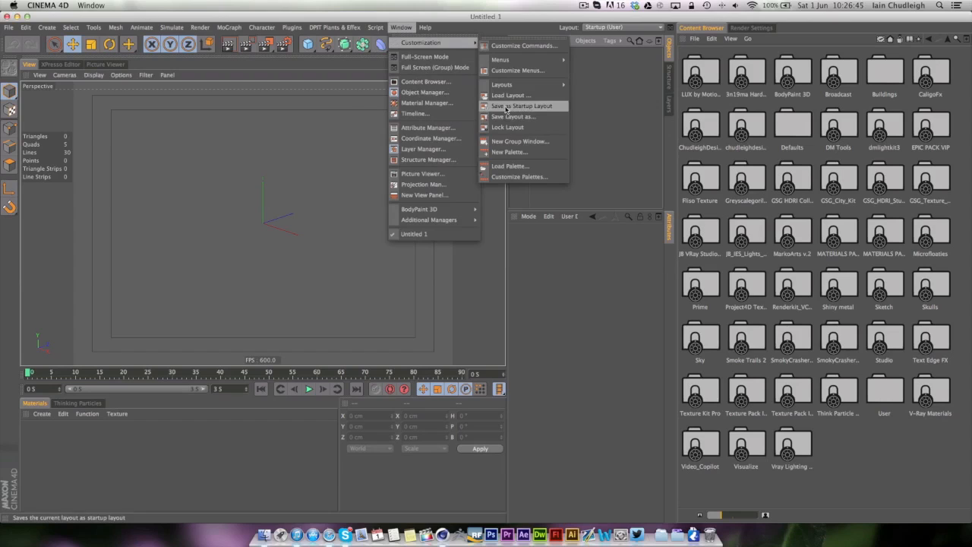
pyautogui.moveTo(509, 94)
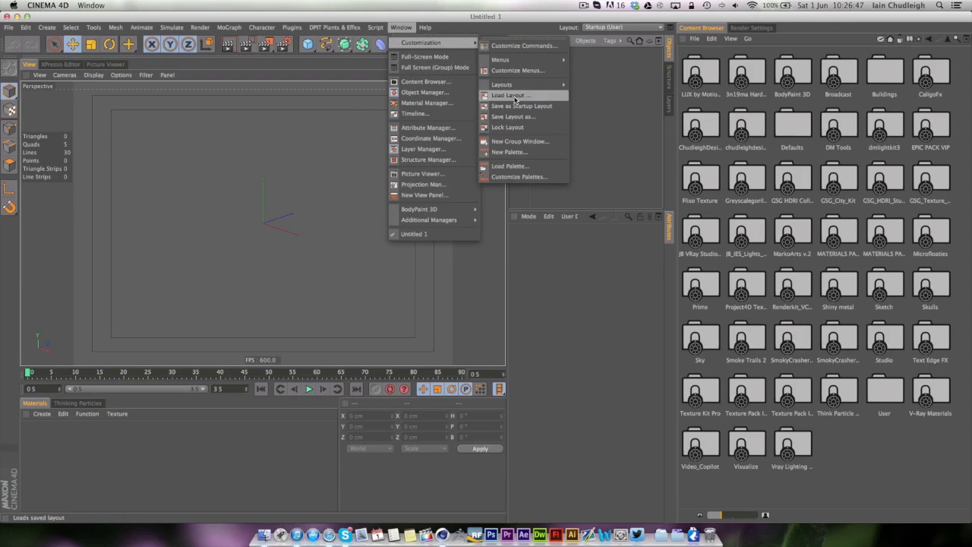
pyautogui.moveTo(513, 116)
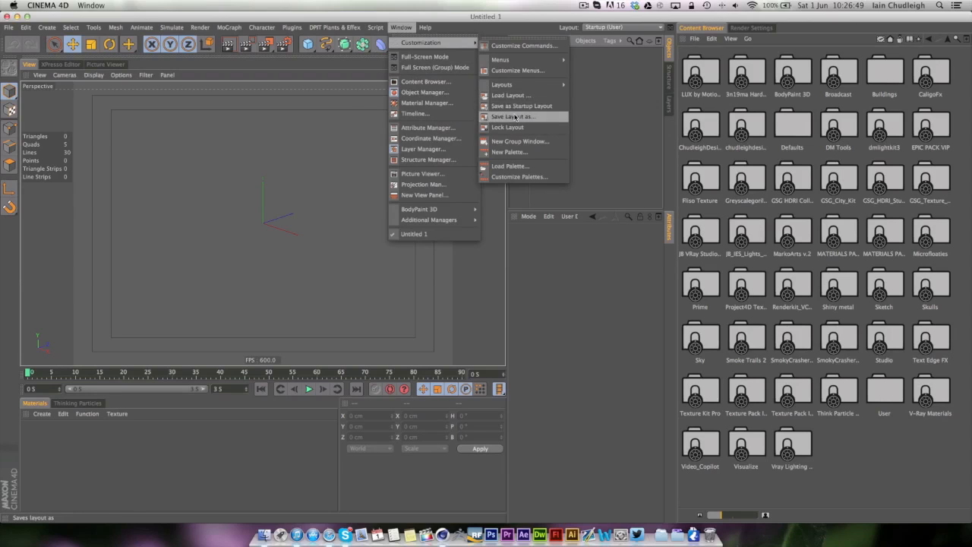
pyautogui.moveTo(600, 97)
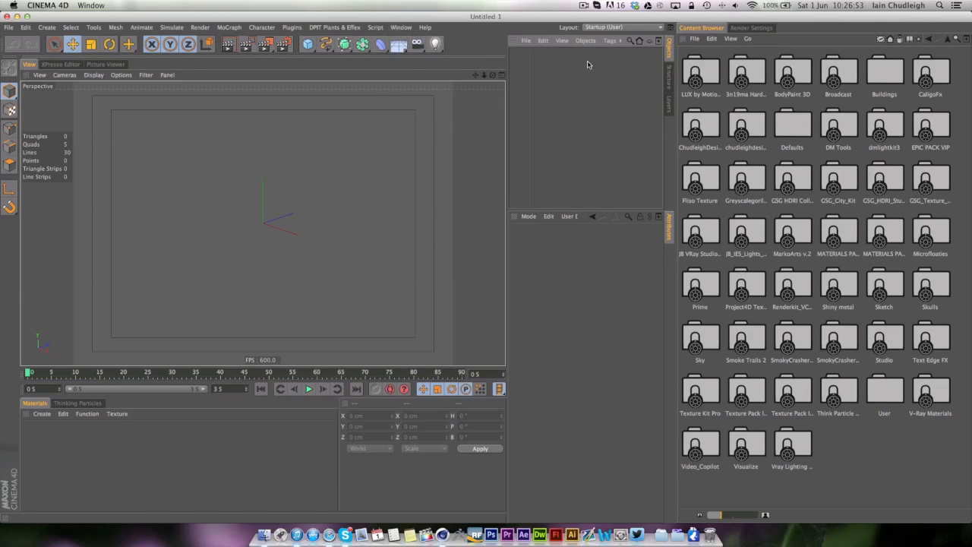
pyautogui.moveTo(587, 37)
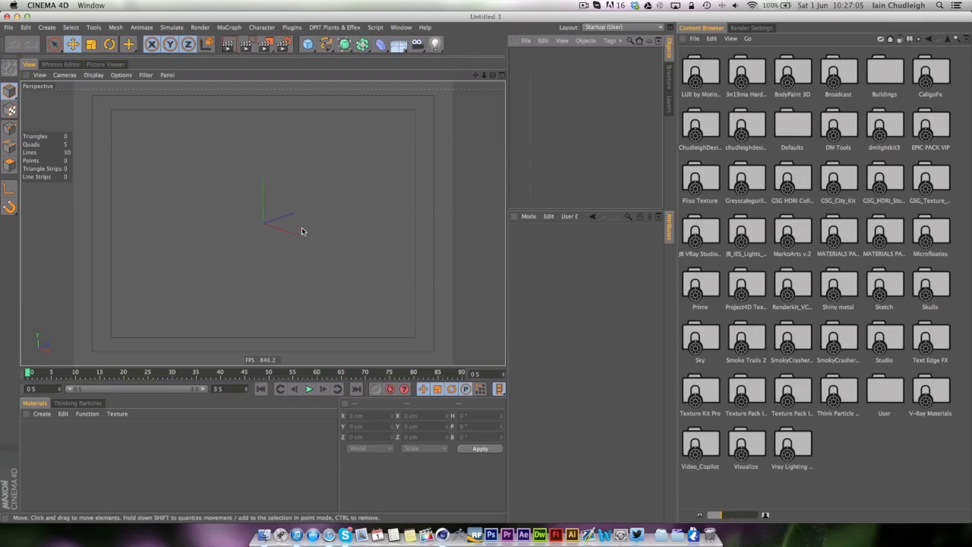
pyautogui.moveTo(577, 237)
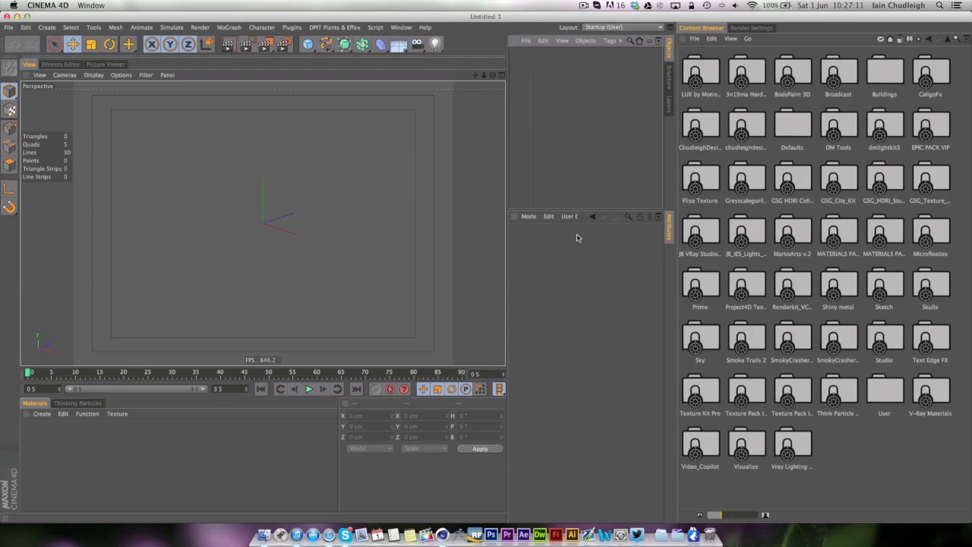
pyautogui.moveTo(559, 257)
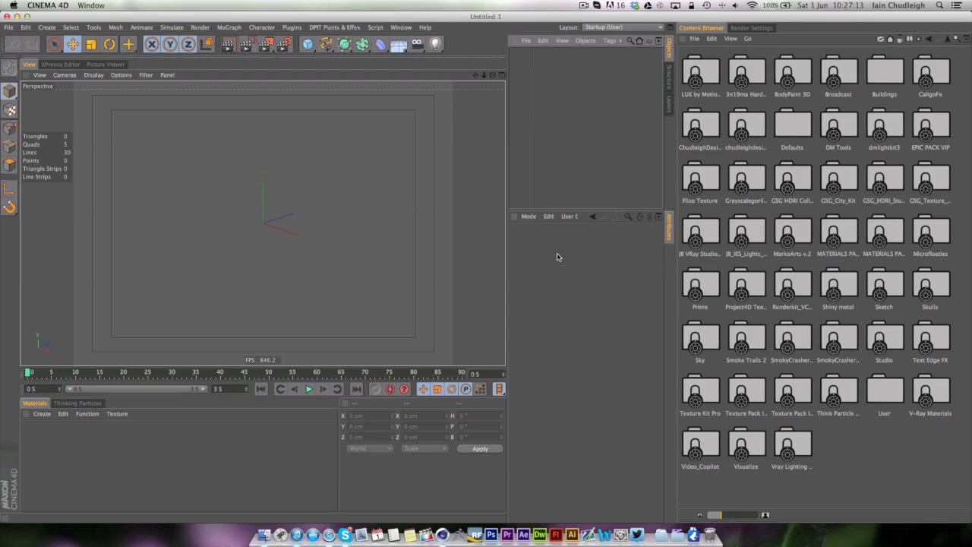
pyautogui.moveTo(600, 211)
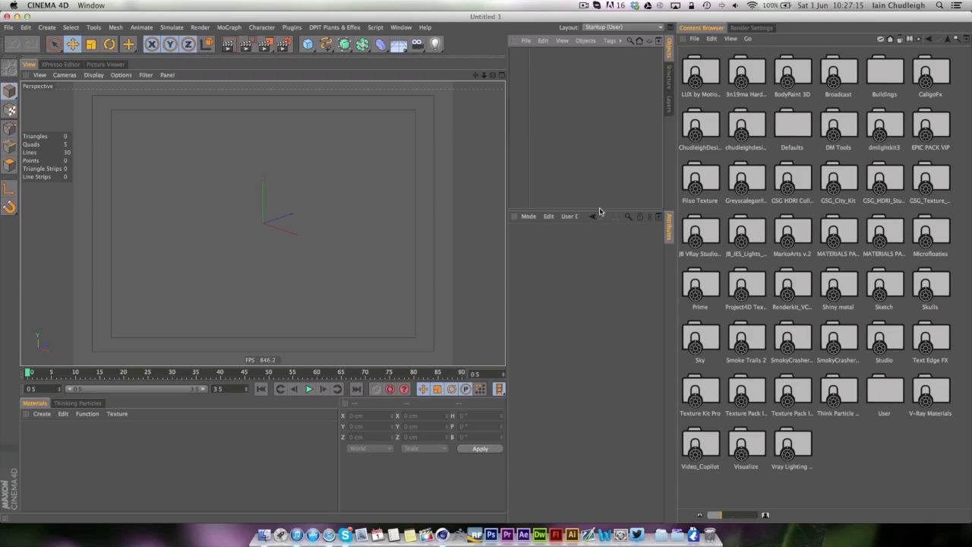
pyautogui.moveTo(577, 220)
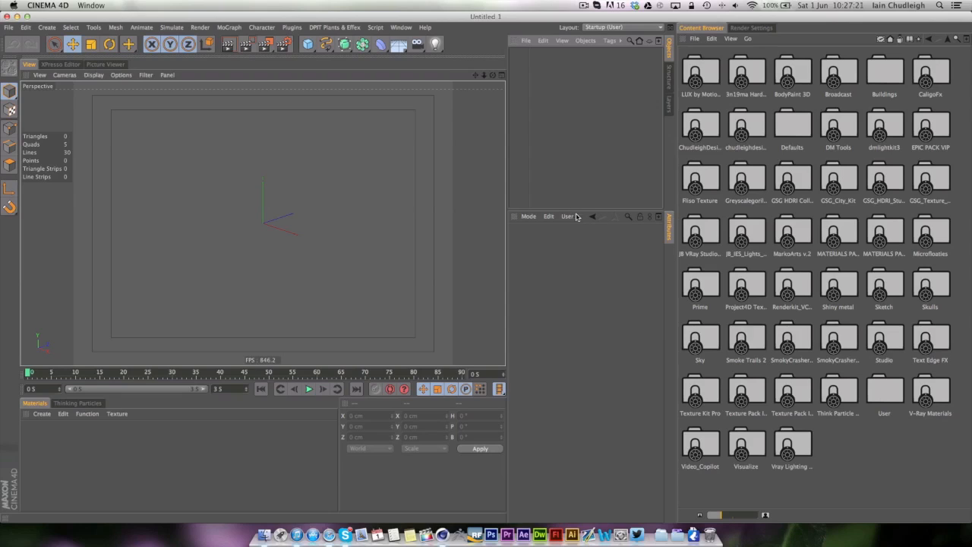
pyautogui.moveTo(574, 260)
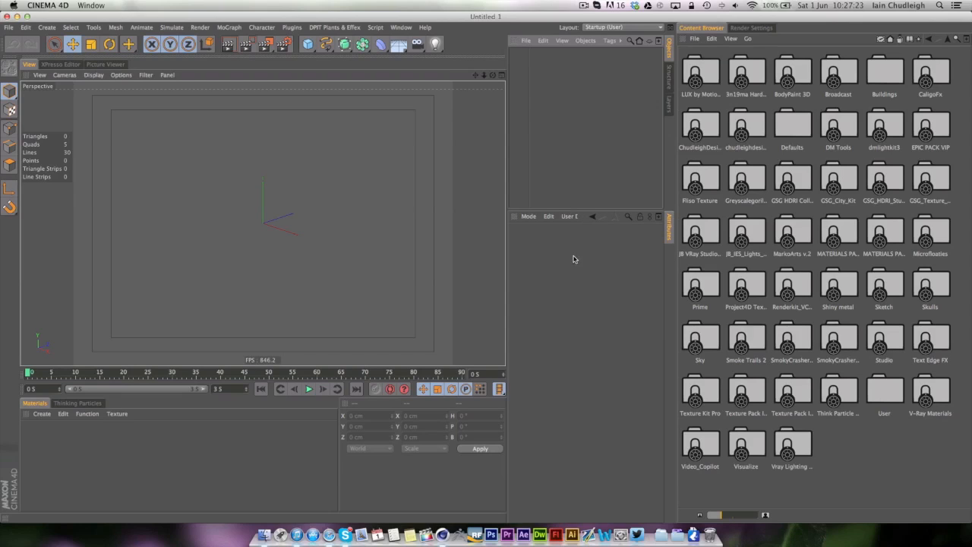
pyautogui.click(583, 6)
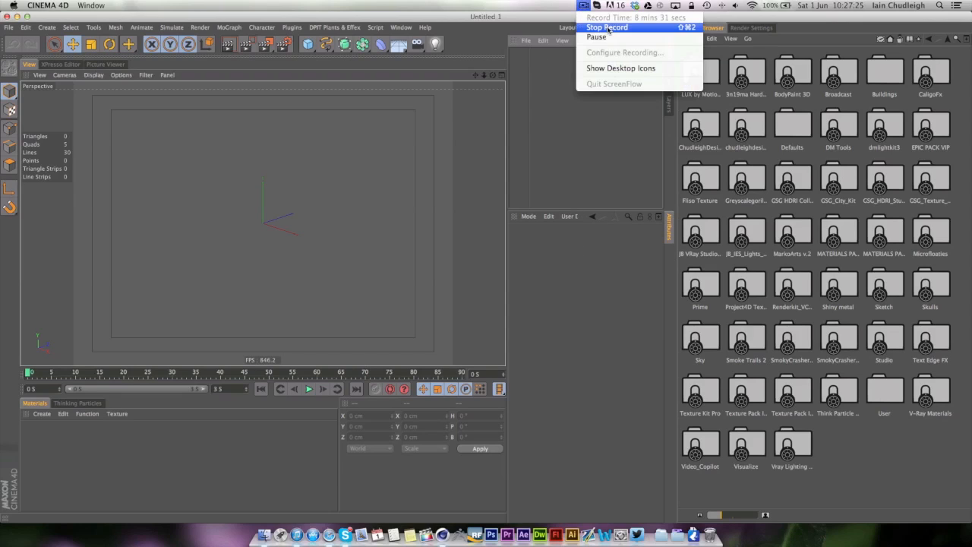